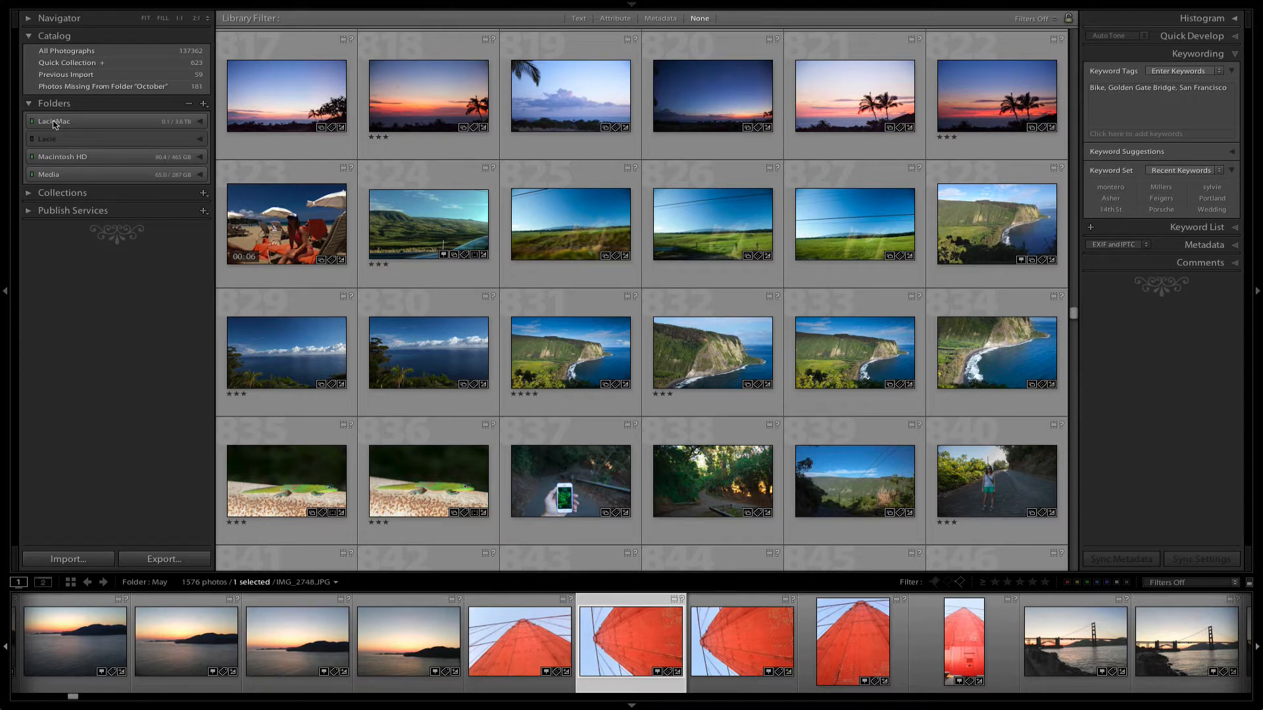
pyautogui.moveTo(59, 126)
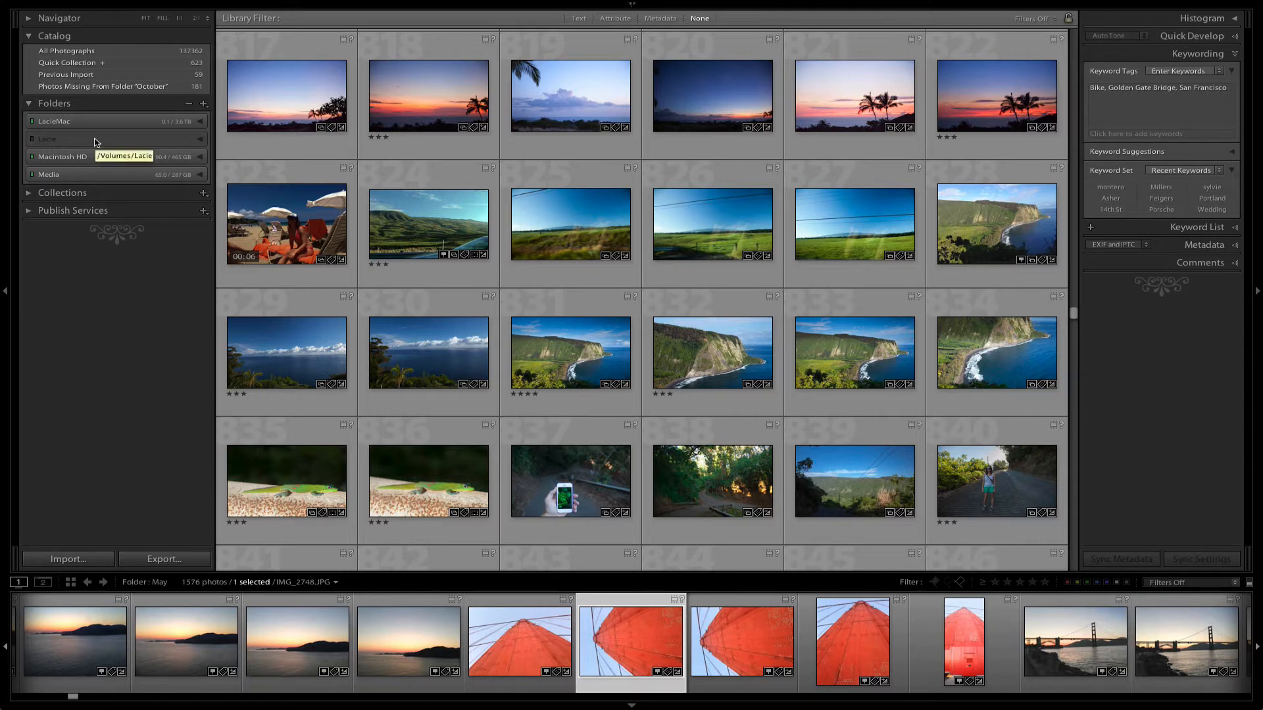
pyautogui.moveTo(53, 122)
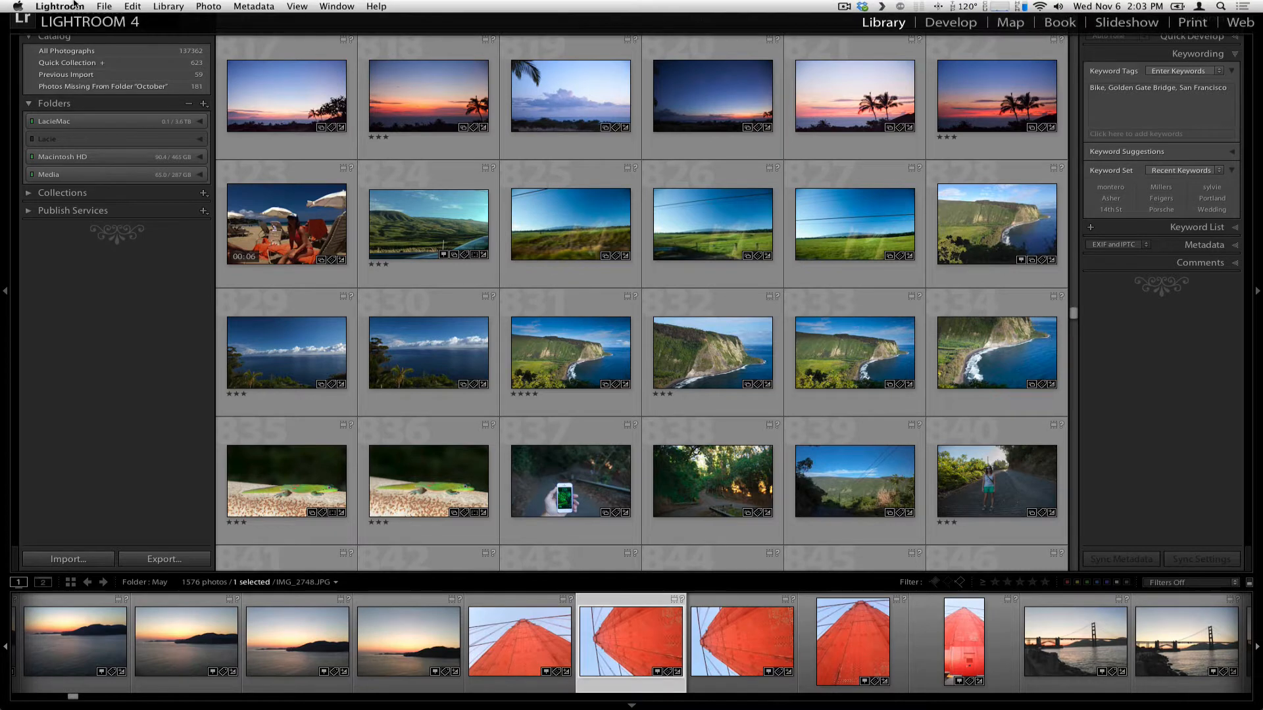
# Open and close the catalog settings, then select the orange sunset photo.
pyautogui.click(60, 6)
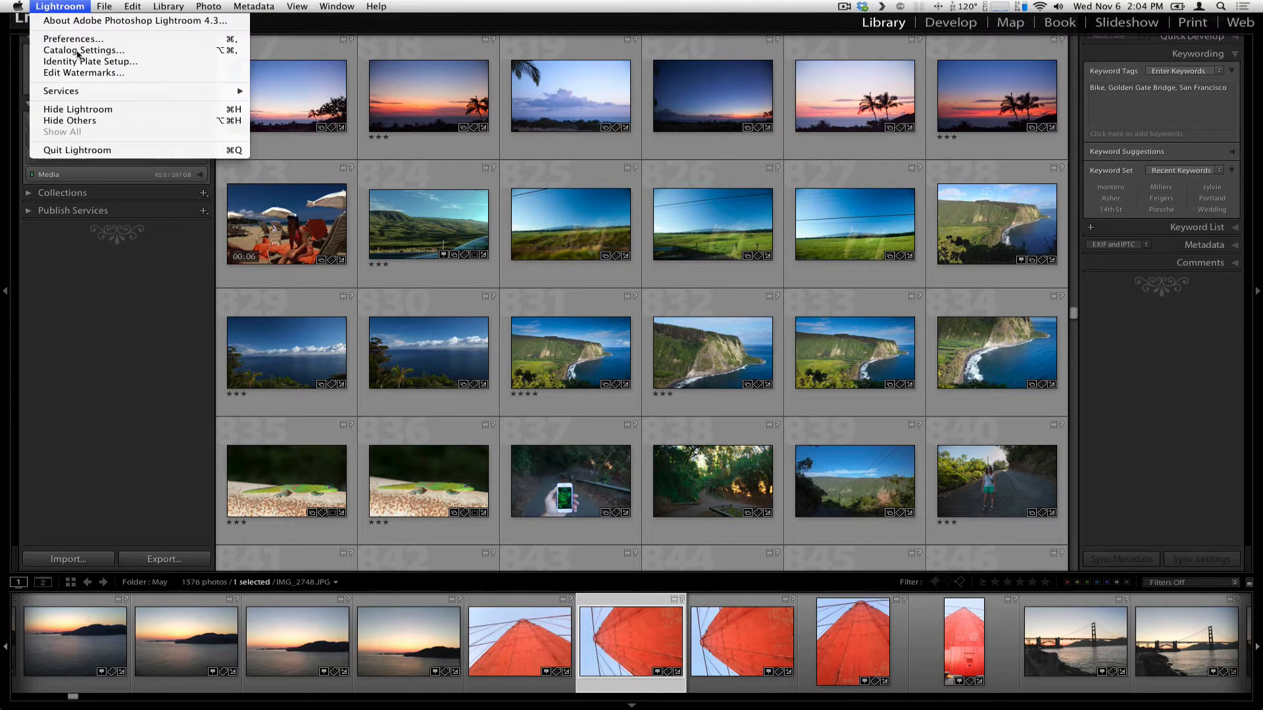
pyautogui.click(87, 50)
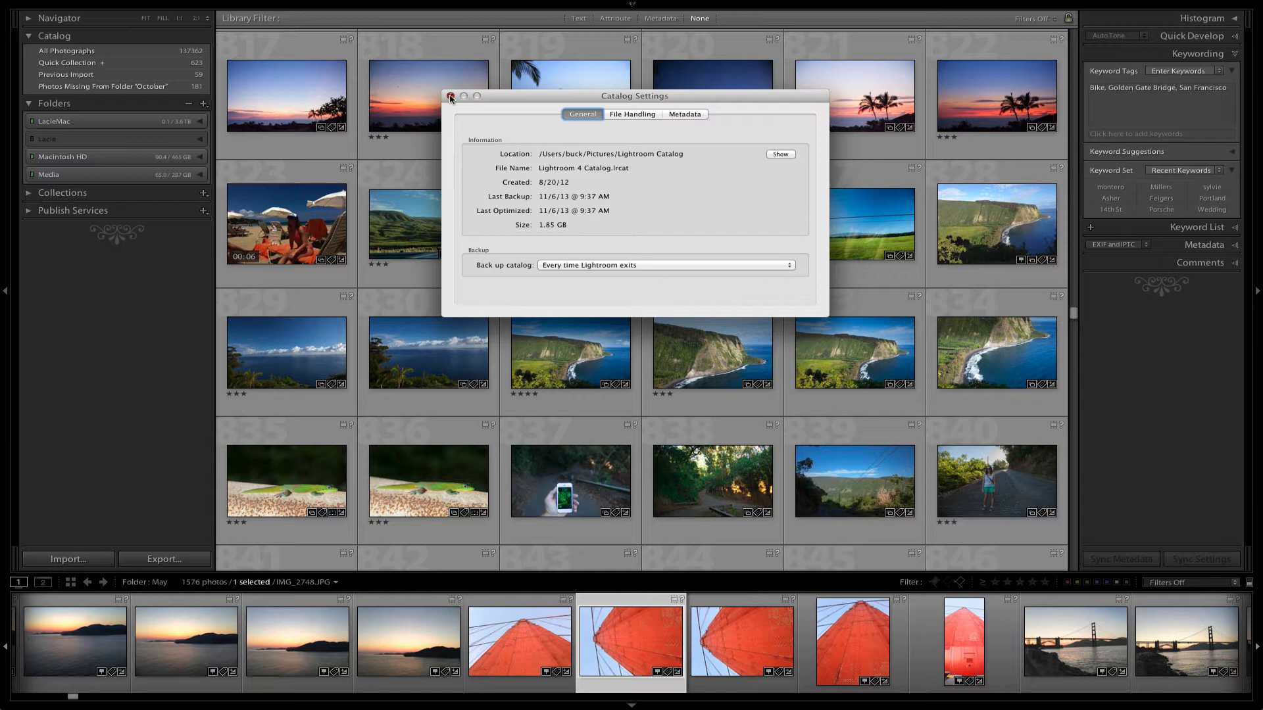
pyautogui.click(452, 96)
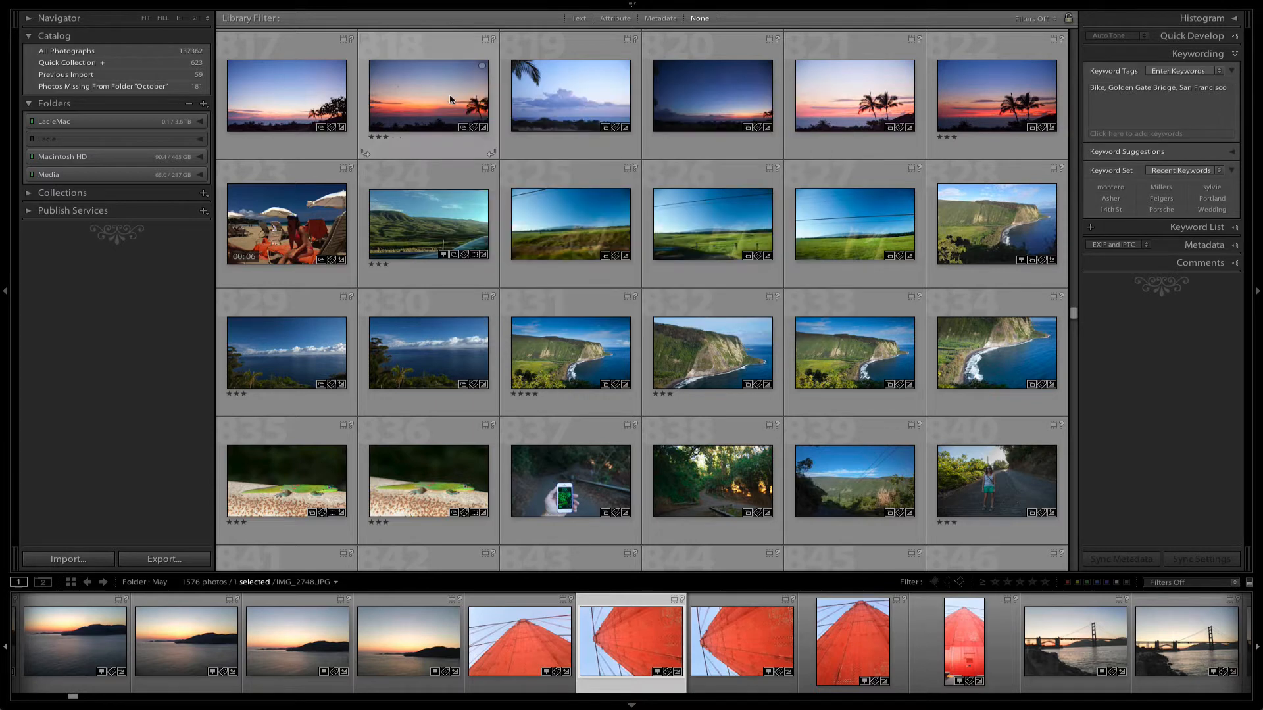
pyautogui.click(428, 97)
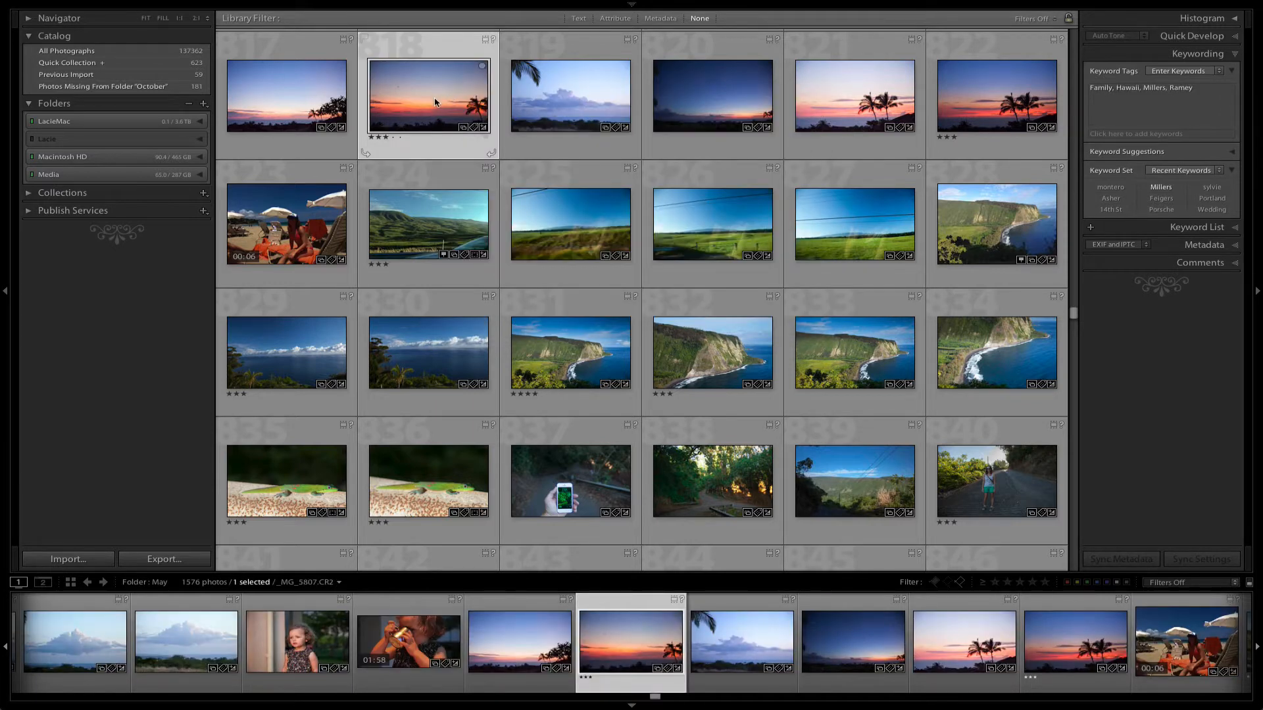
# Browse the Lacie drive's 2013 and LIGHTROOM folders and reveal LIGHTROOM in Finder.
pyautogui.click(36, 139)
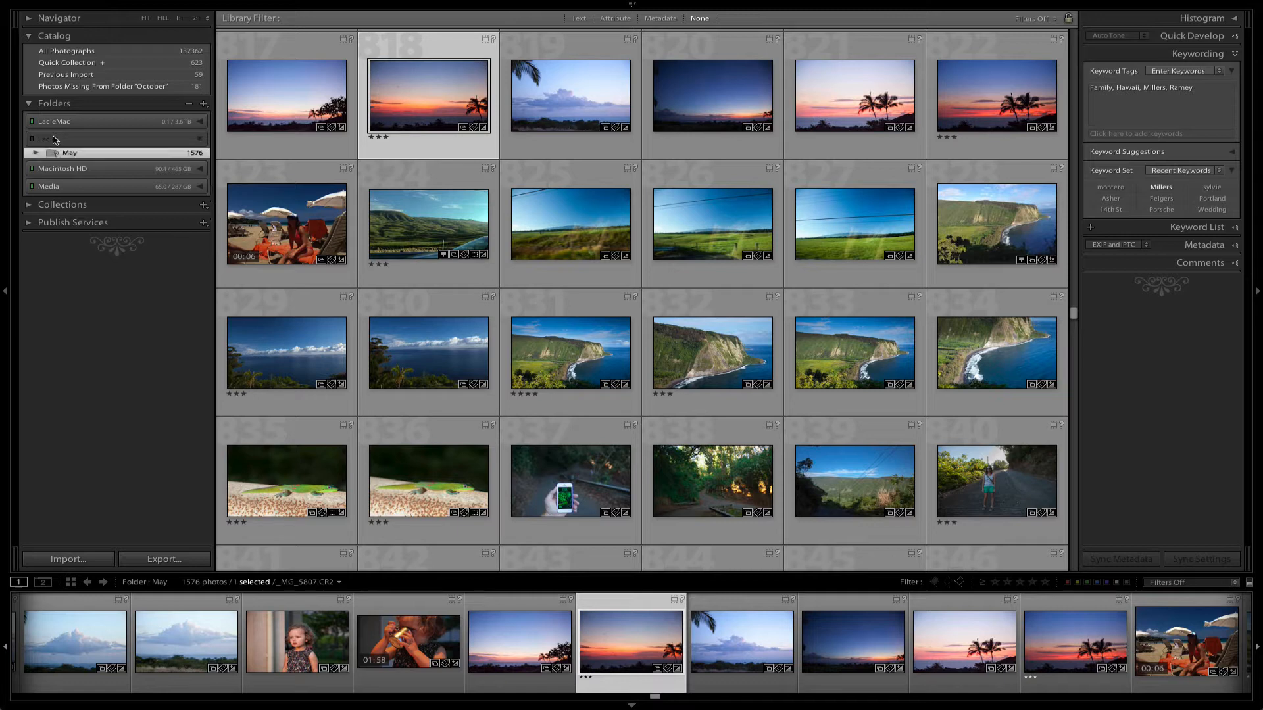
pyautogui.click(31, 121)
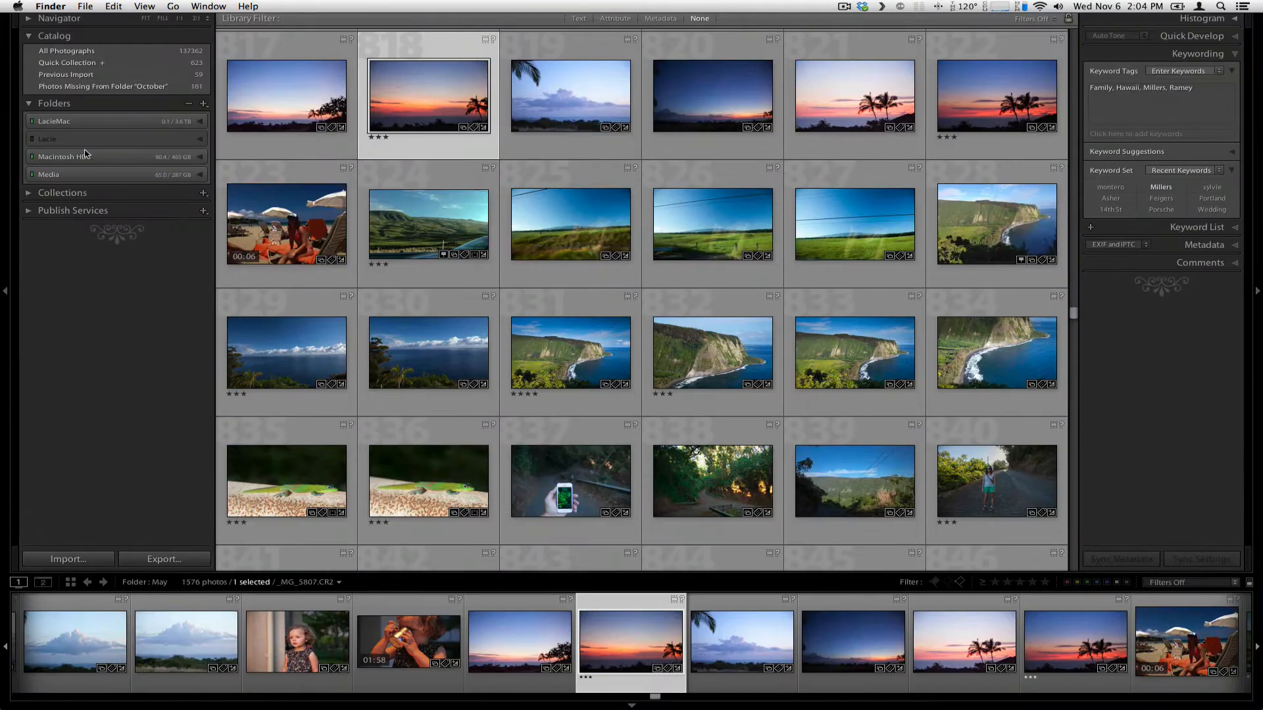
pyautogui.moveTo(133, 125)
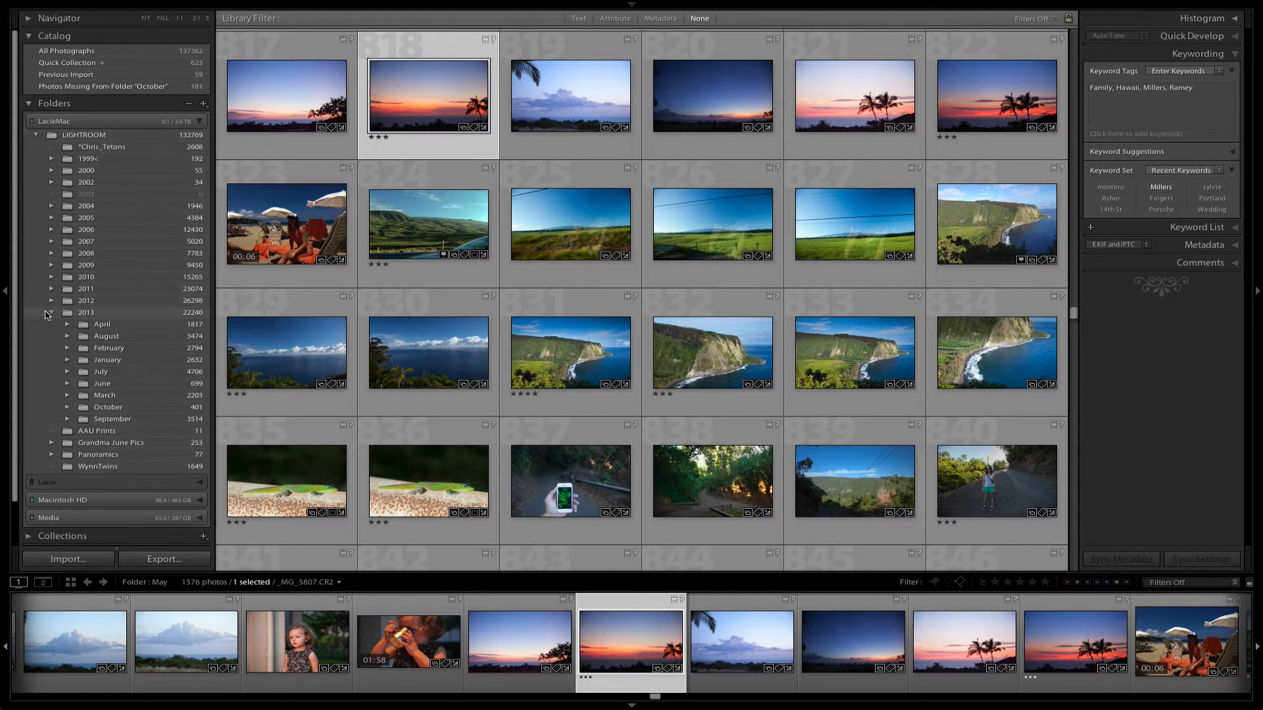
pyautogui.click(85, 312)
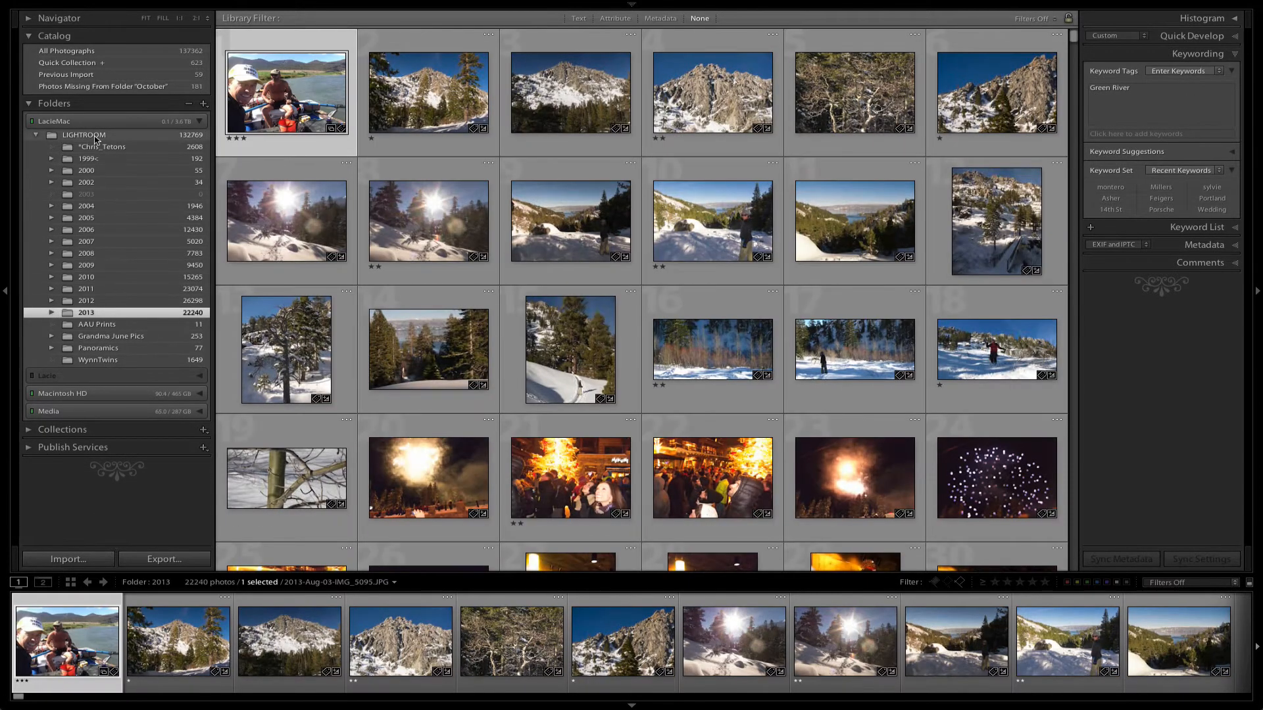
pyautogui.click(84, 134)
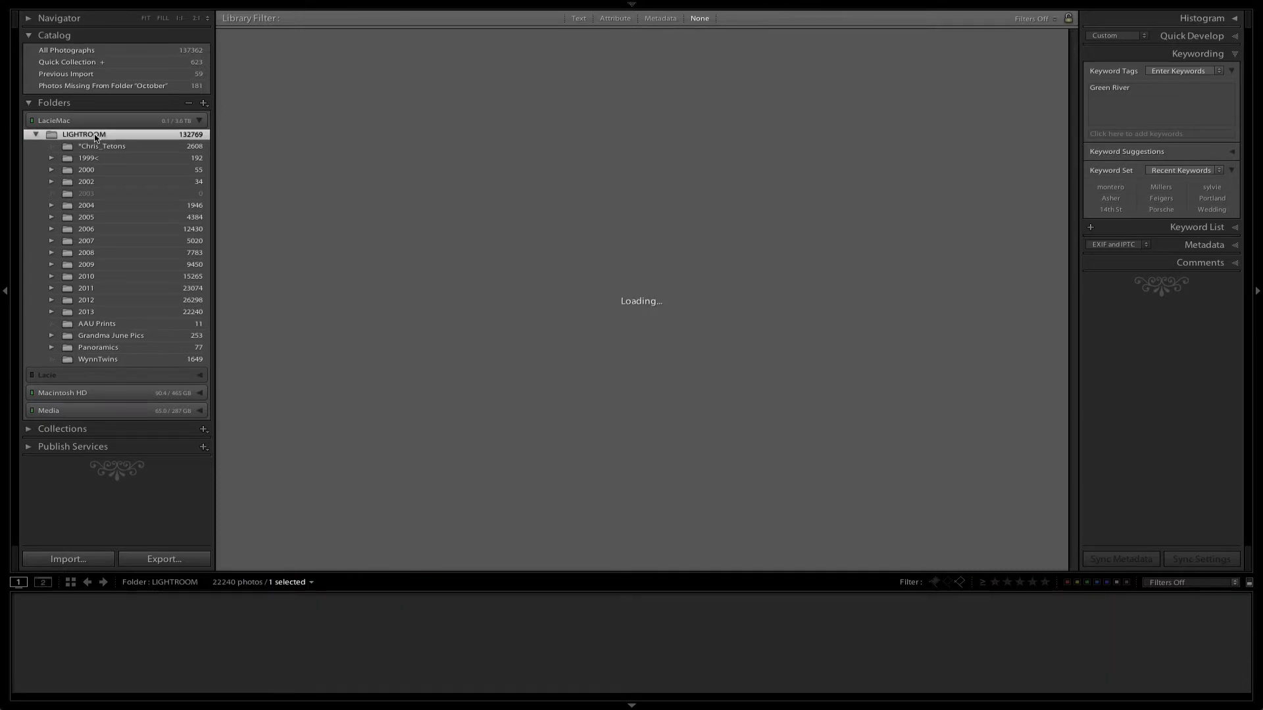
pyautogui.rightClick(83, 134)
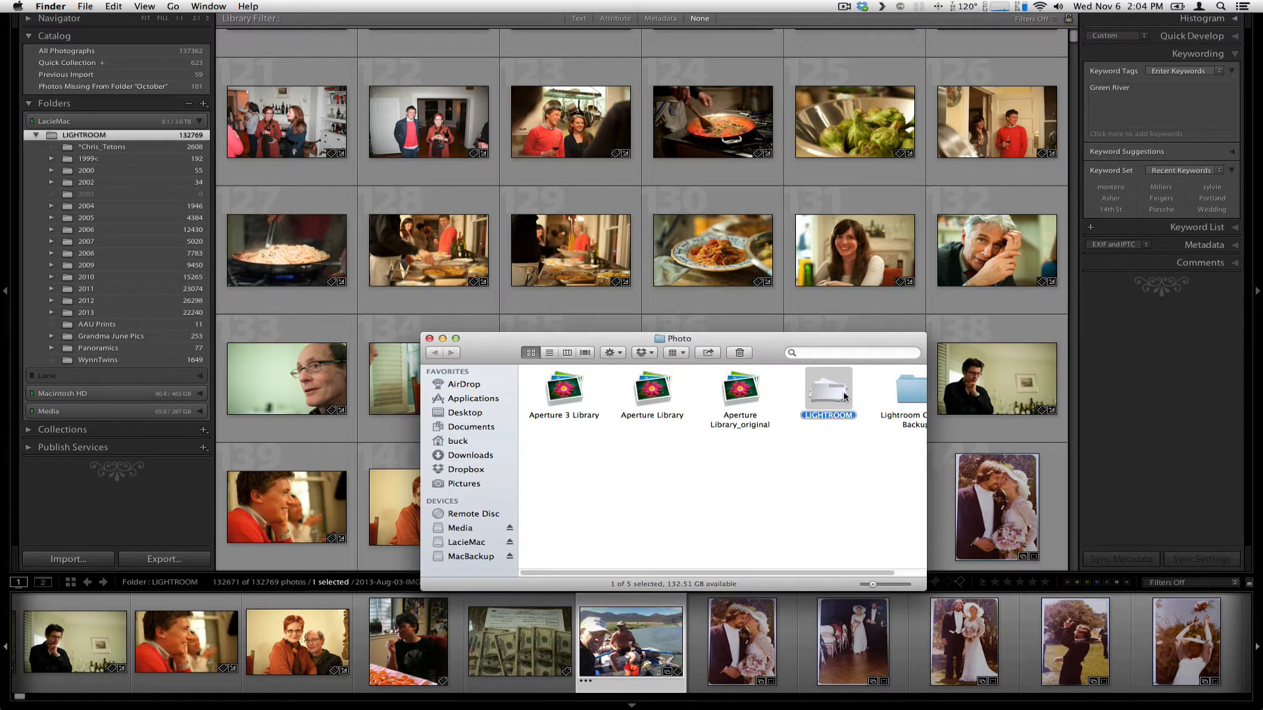
# Check the Finder path showing Photo on LacieMac, then dismiss the path list.
pyautogui.click(678, 338)
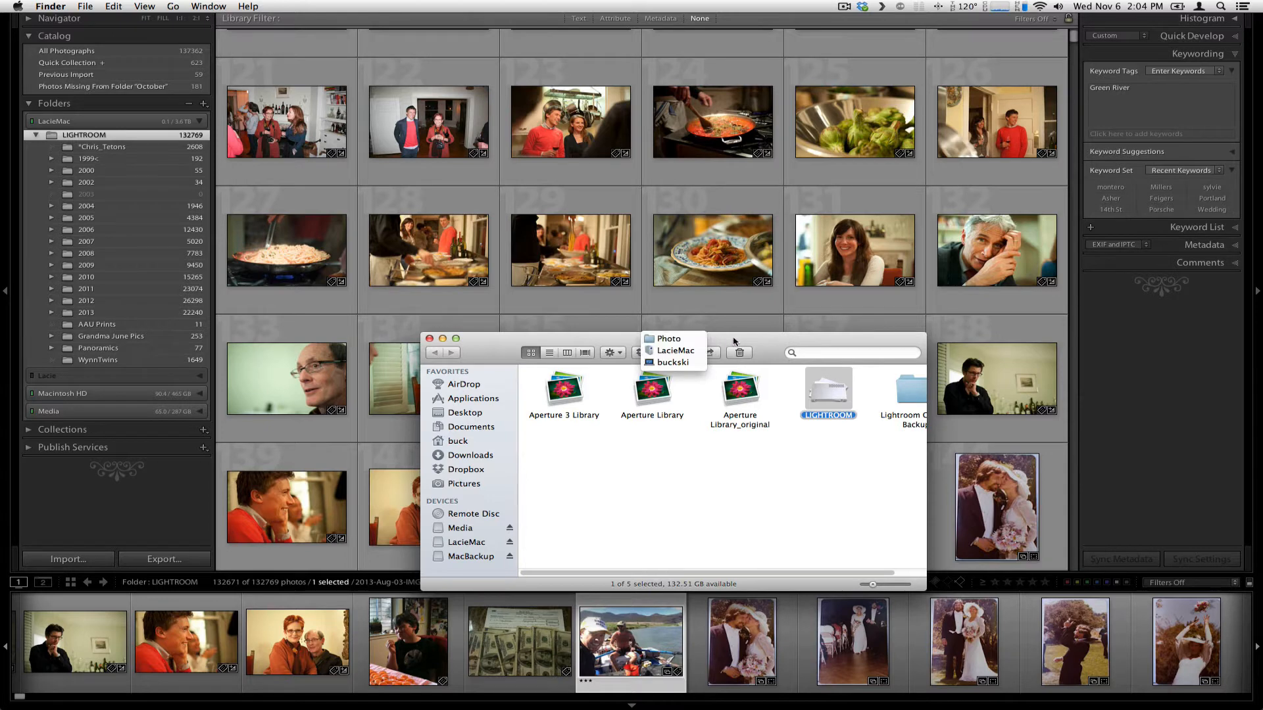
pyautogui.click(430, 337)
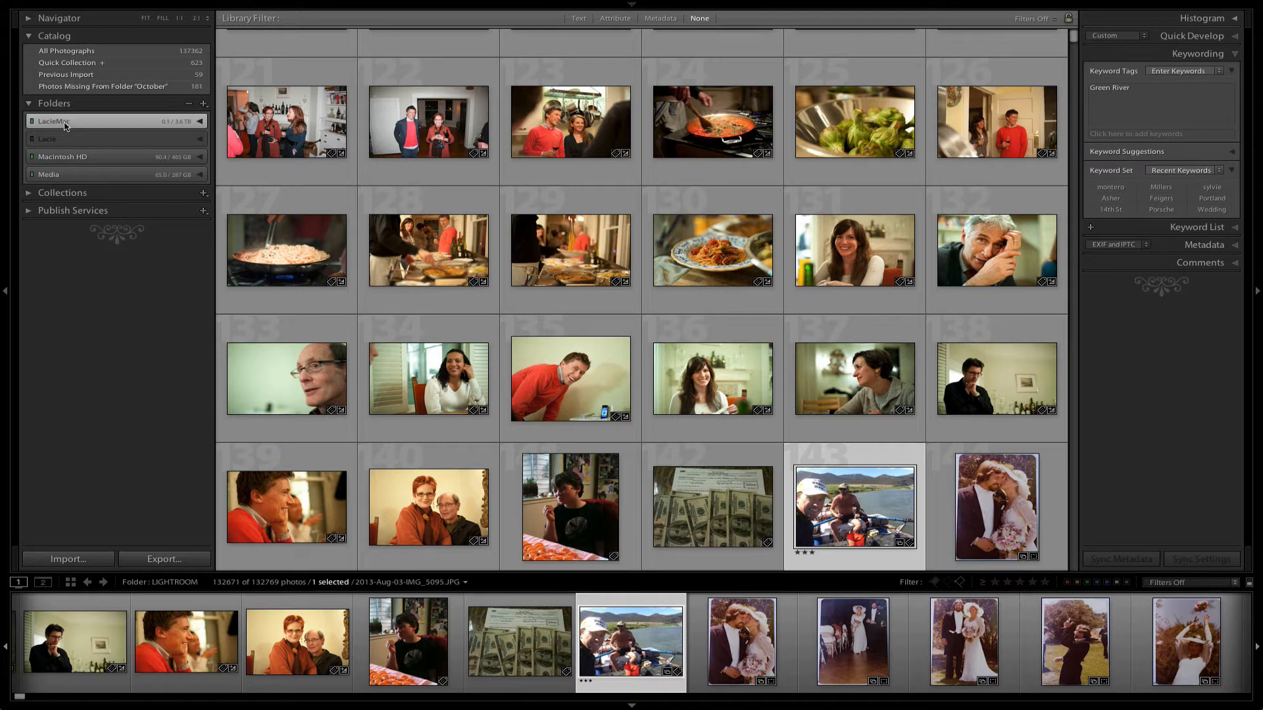
pyautogui.moveTo(74, 122)
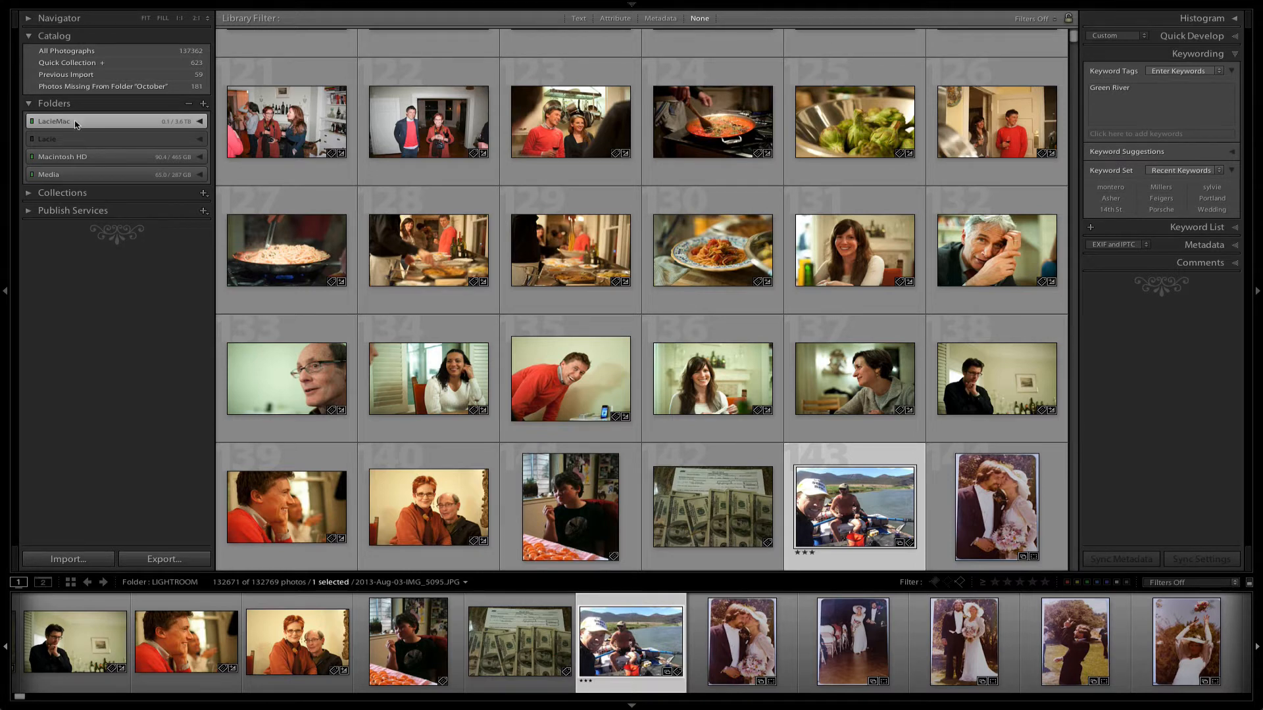
pyautogui.moveTo(76, 122)
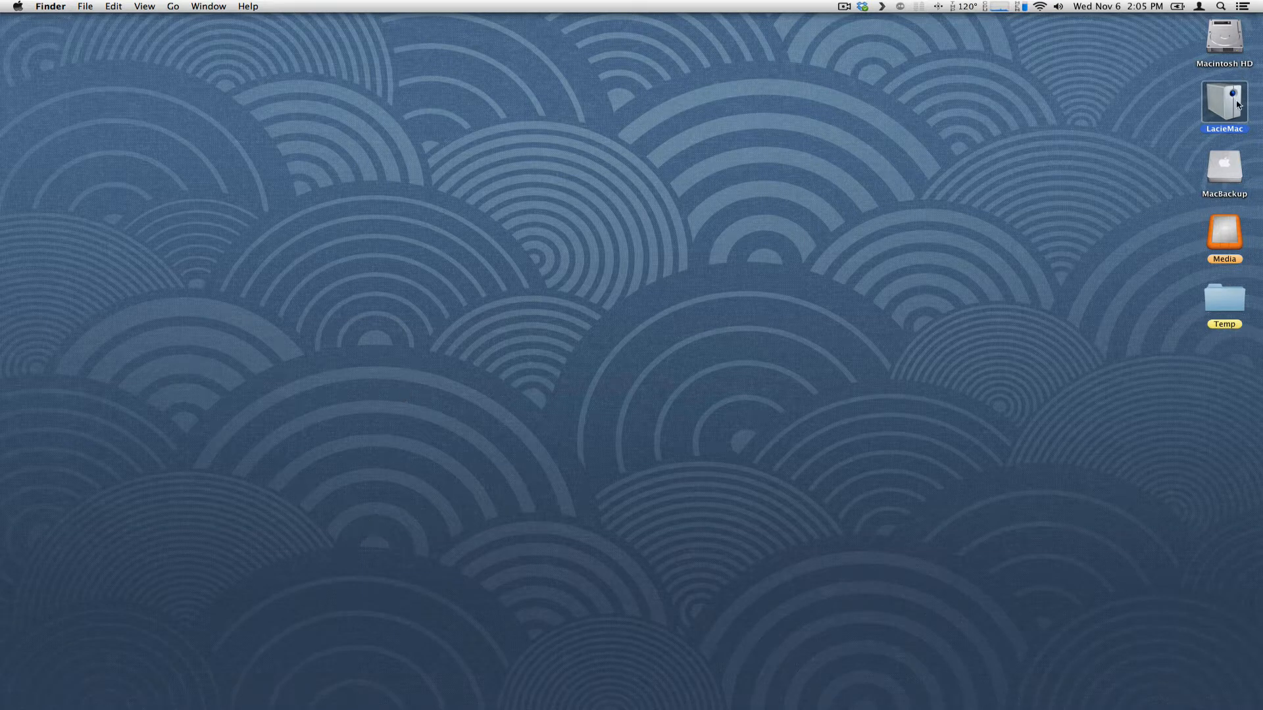
# Select the LacieMac drive icon on the desktop.
pyautogui.click(1223, 106)
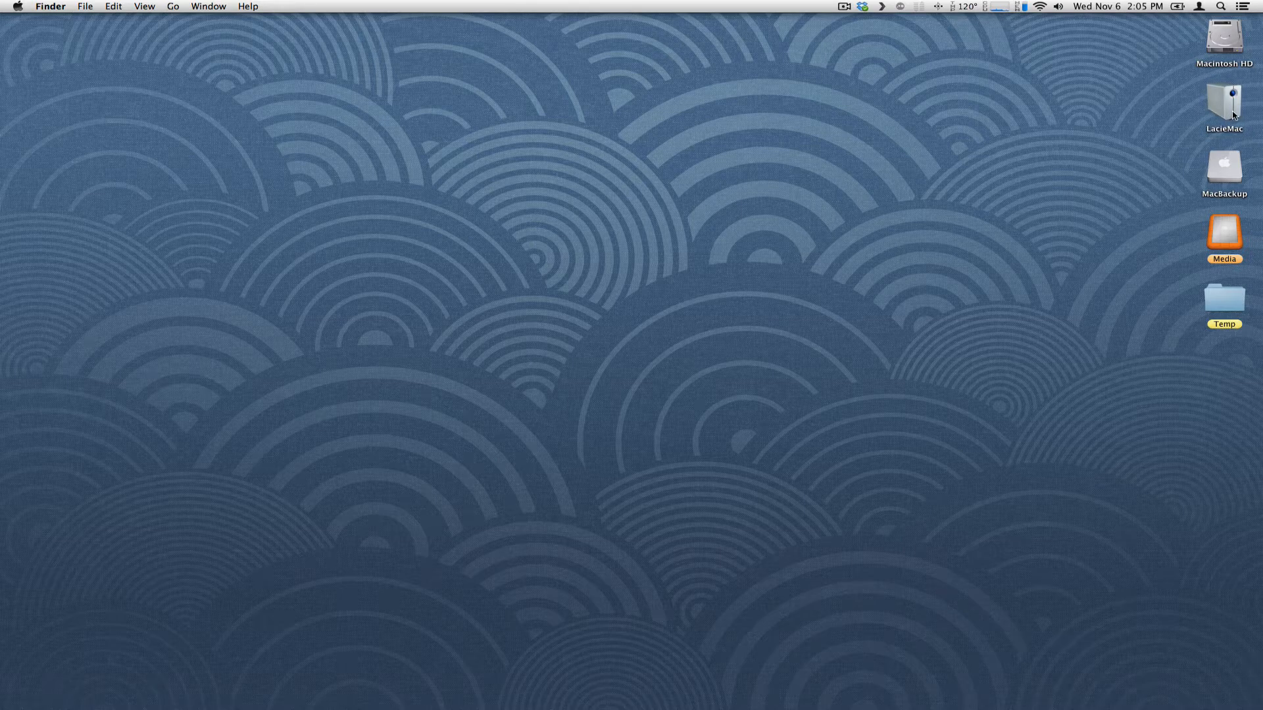
pyautogui.moveTo(487, 616)
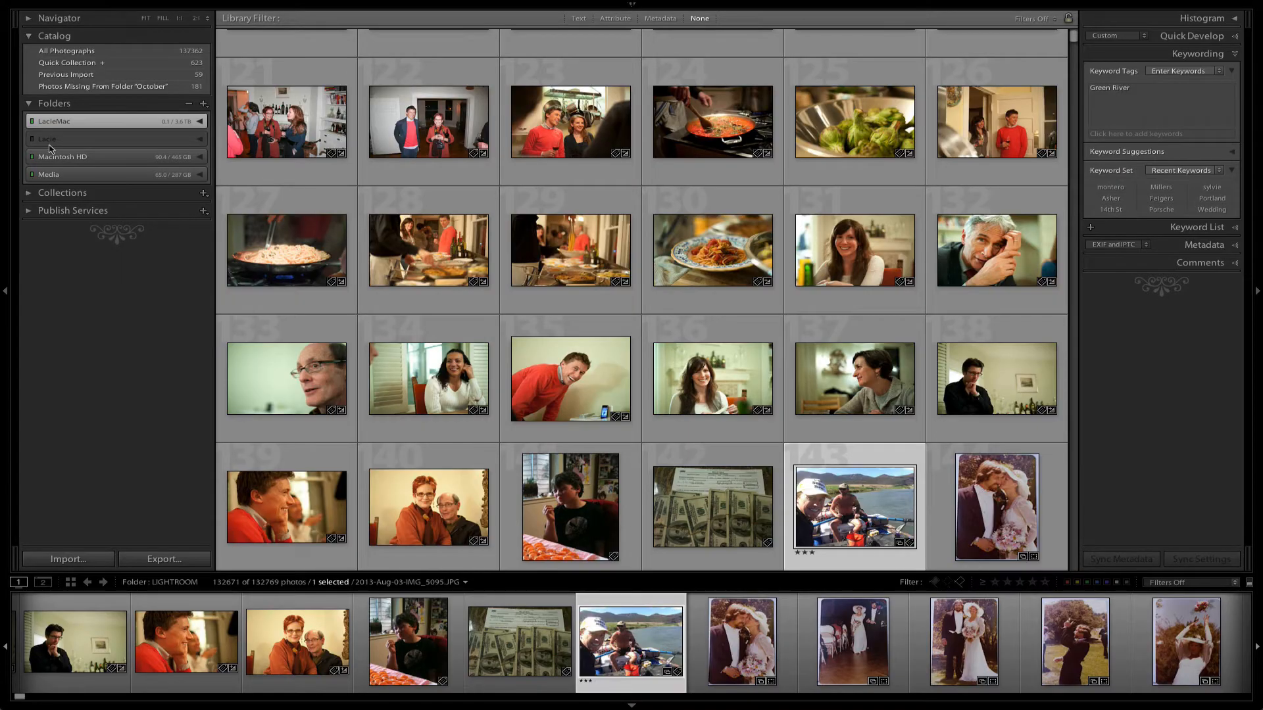
pyautogui.moveTo(149, 148)
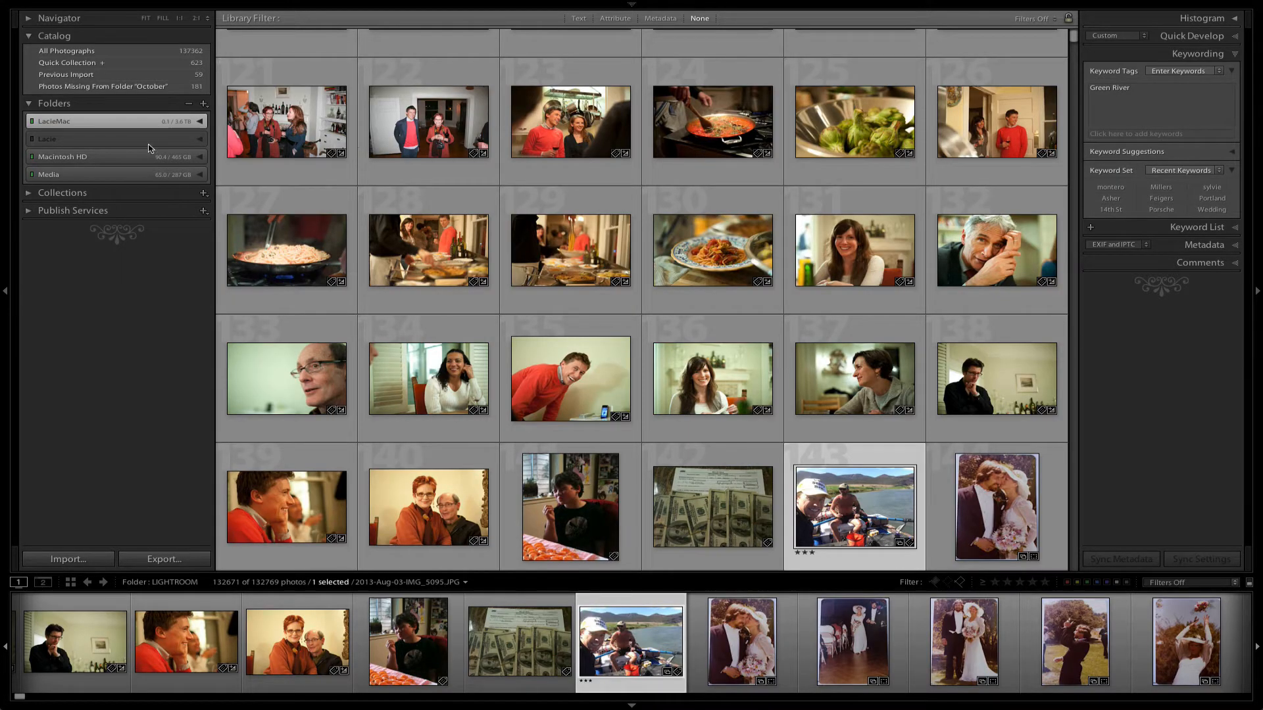
# Expand the offline Lacie drive to its May folder and cancel the missing-original alert.
pyautogui.click(70, 152)
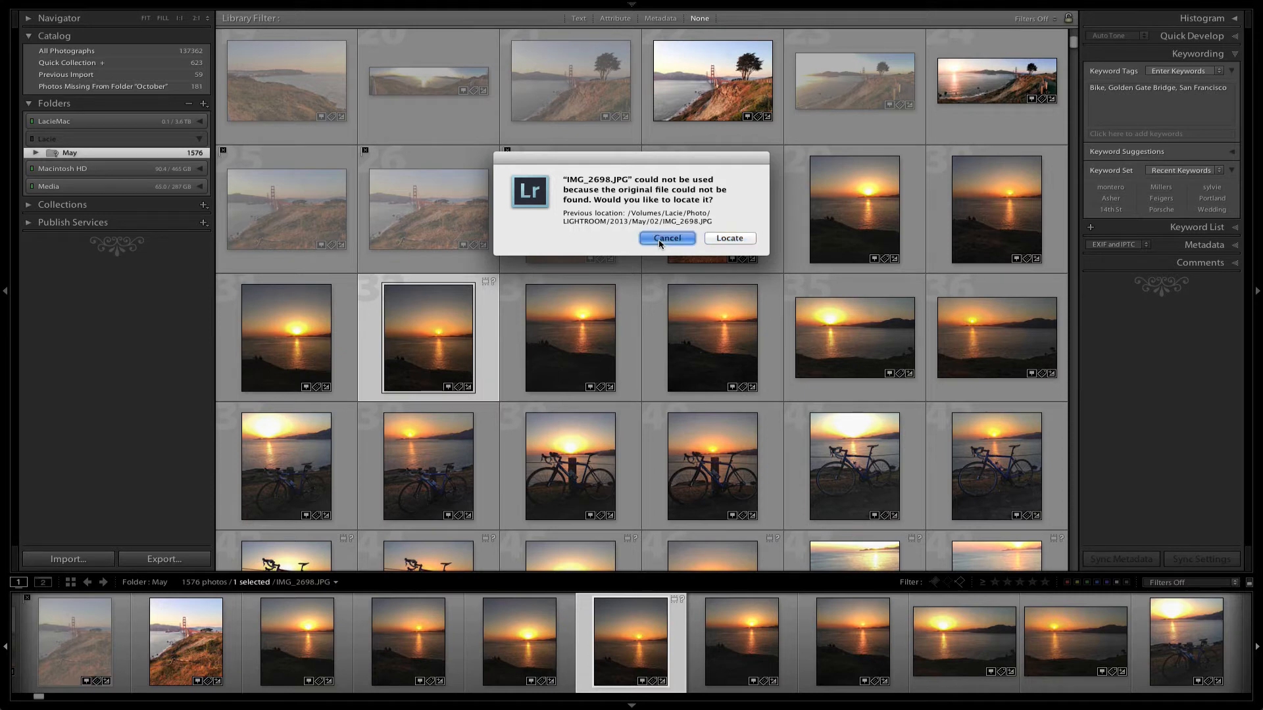
pyautogui.click(667, 237)
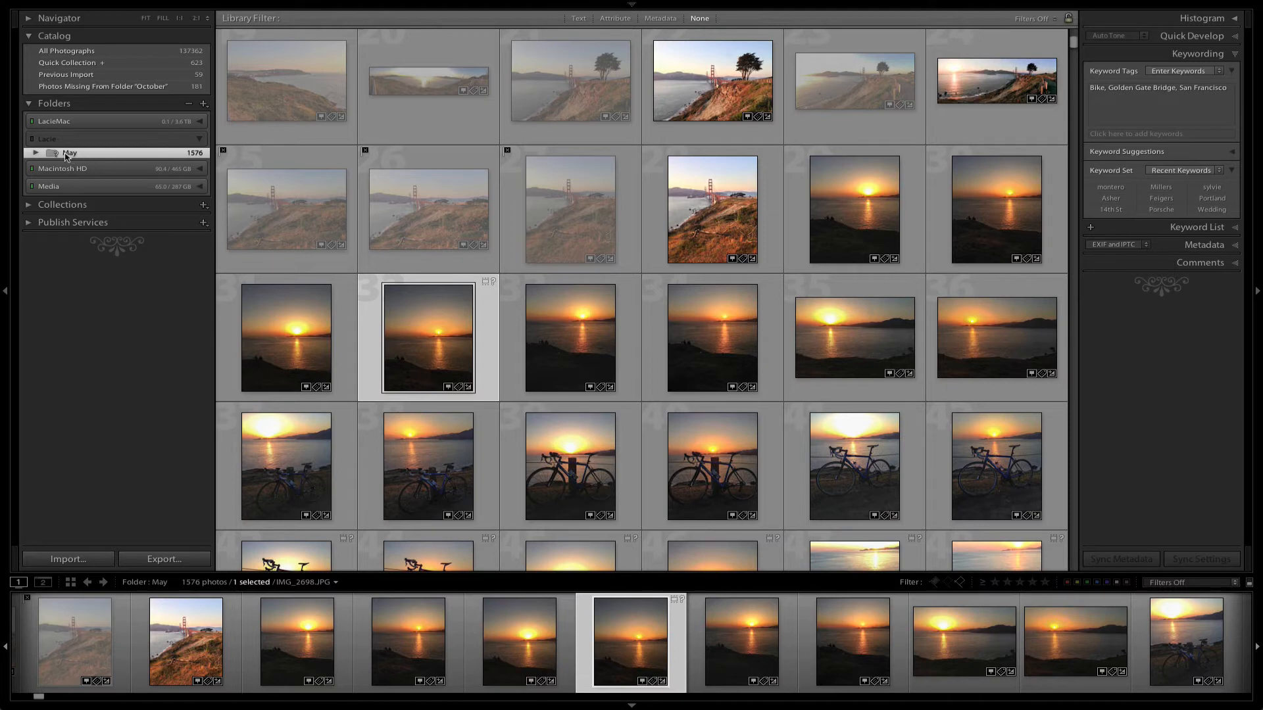
pyautogui.moveTo(65, 154)
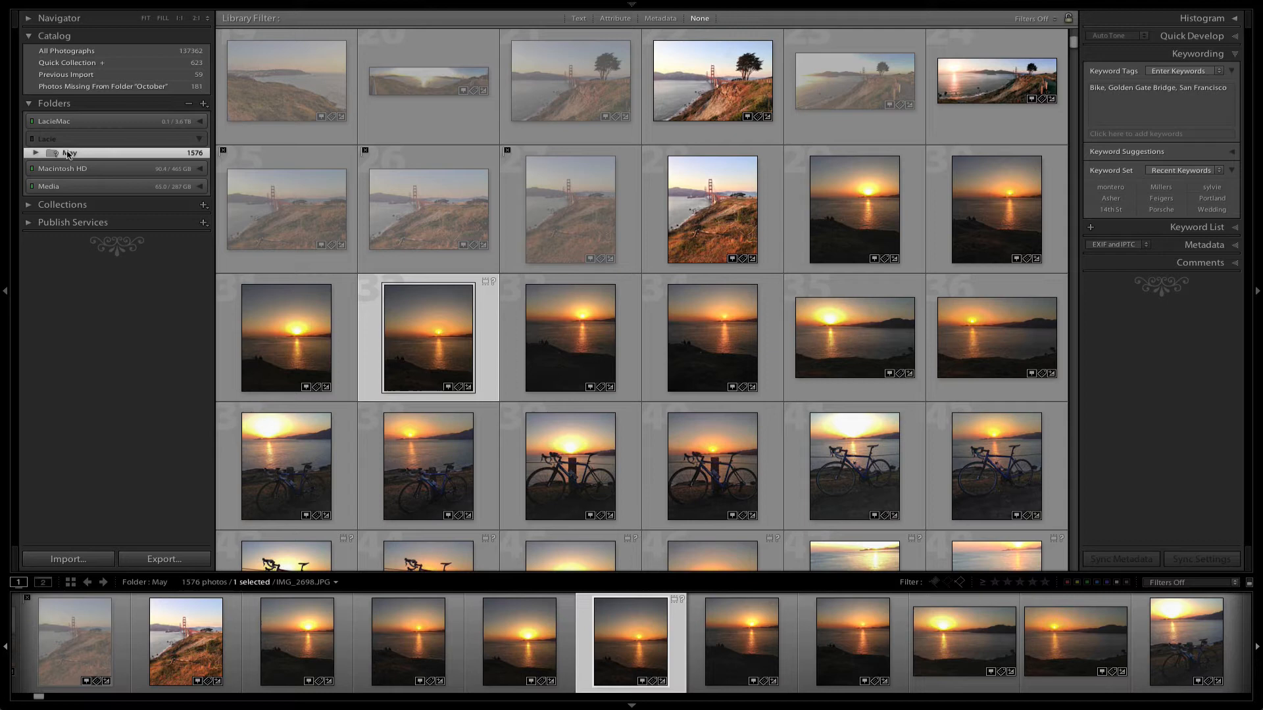
# Start Find Missing Folder for May and browse into LacieMac > Photo.
pyautogui.rightClick(68, 153)
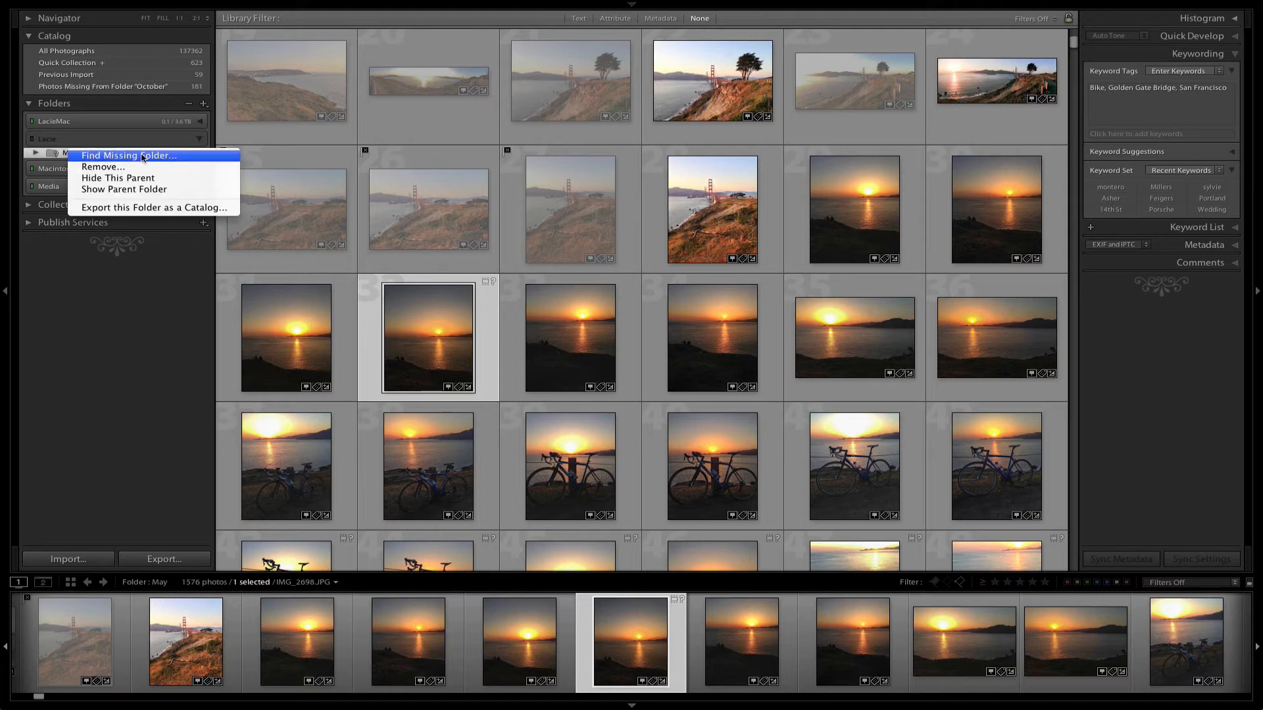
pyautogui.click(129, 155)
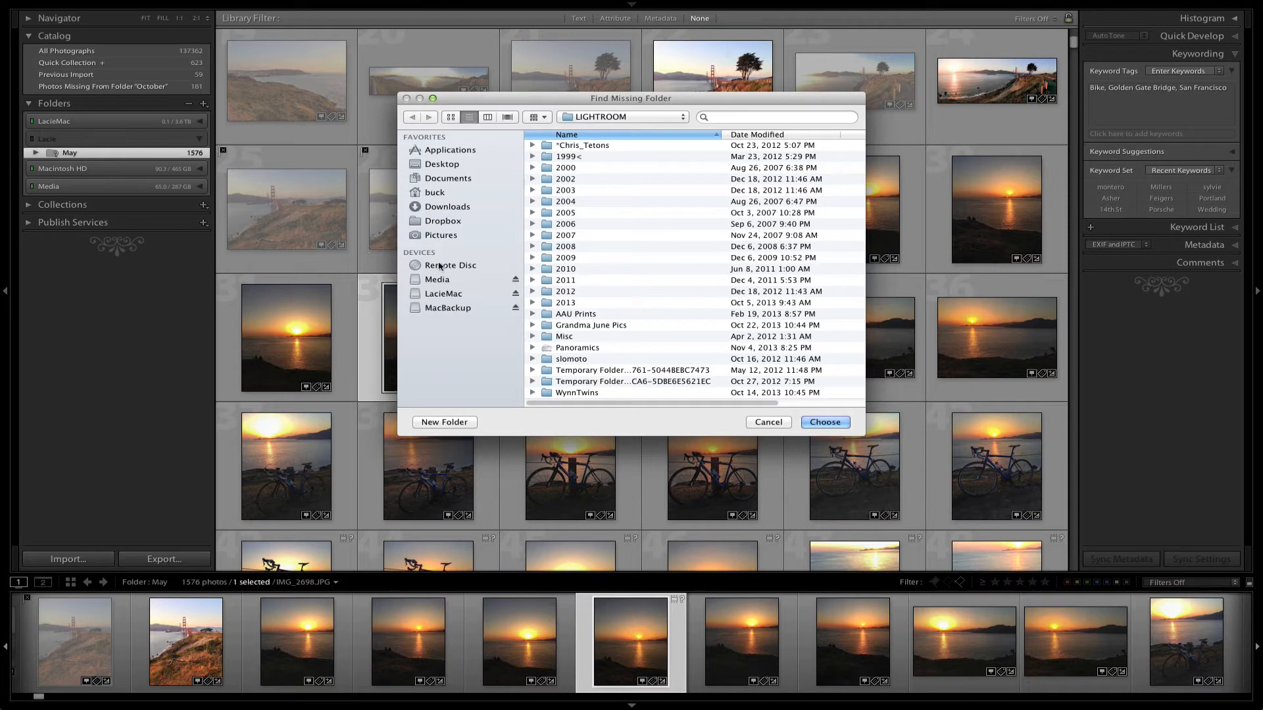
pyautogui.click(444, 293)
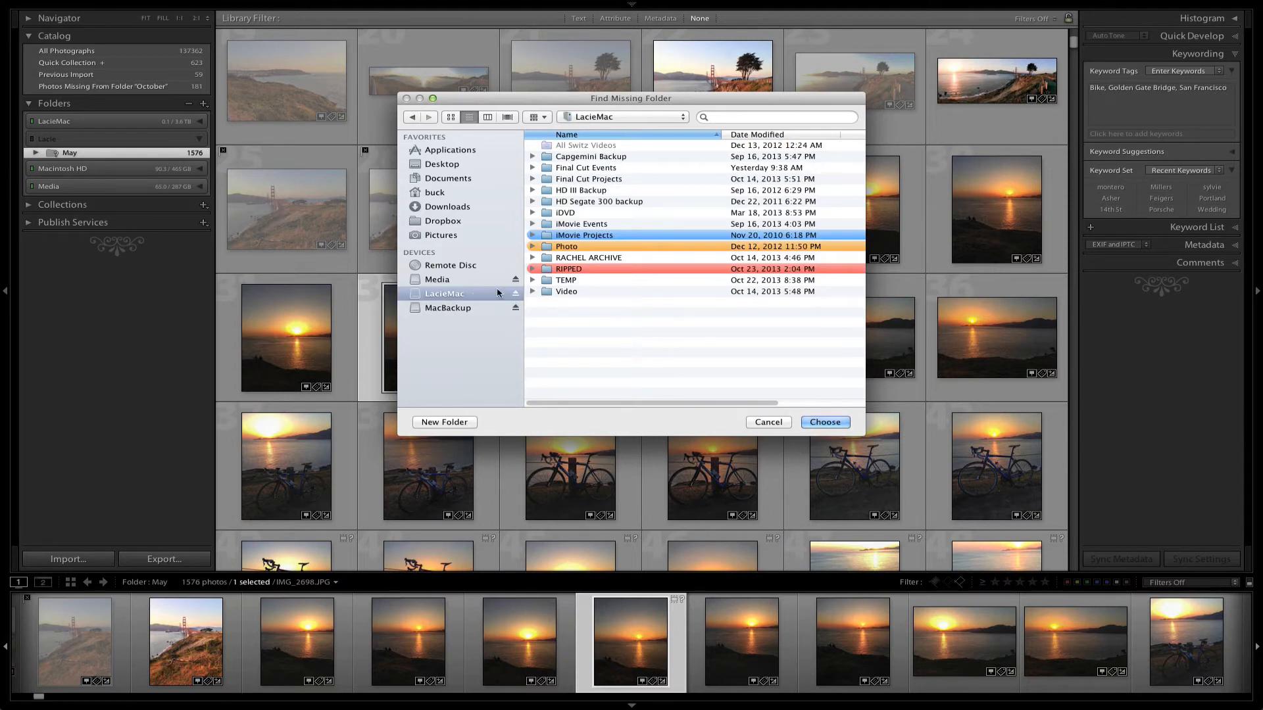
pyautogui.moveTo(573, 274)
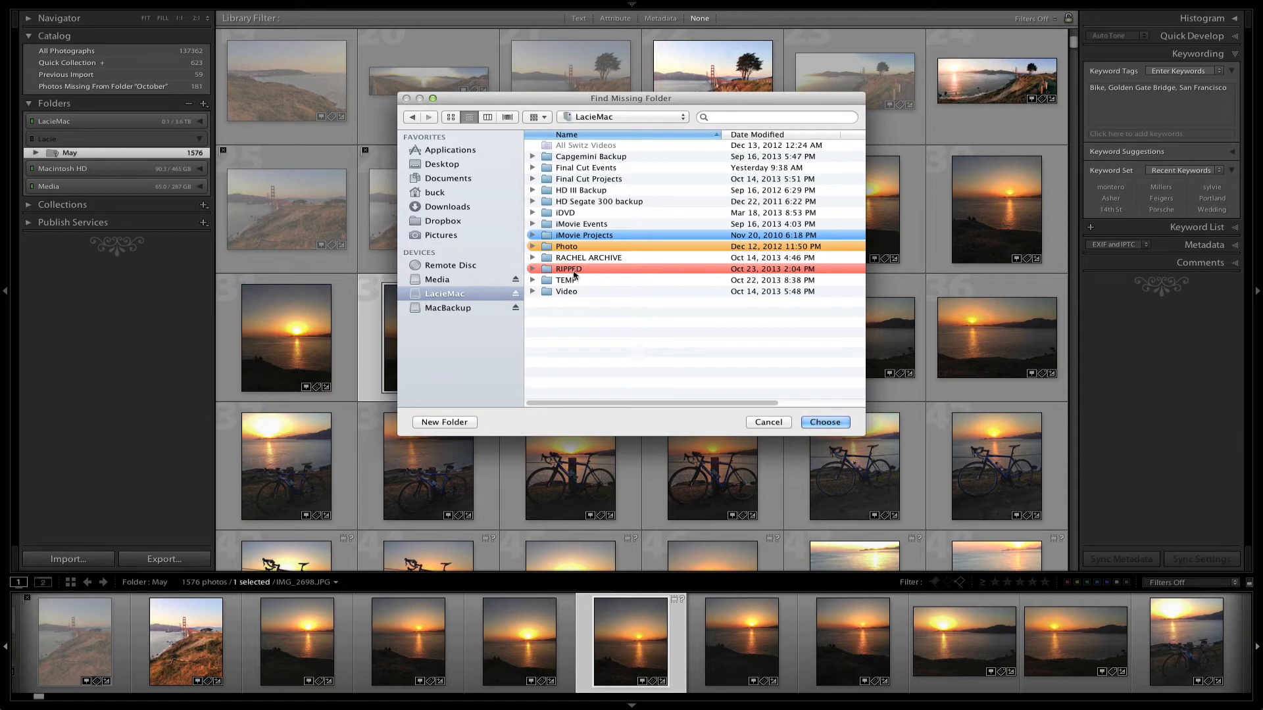
pyautogui.doubleClick(566, 247)
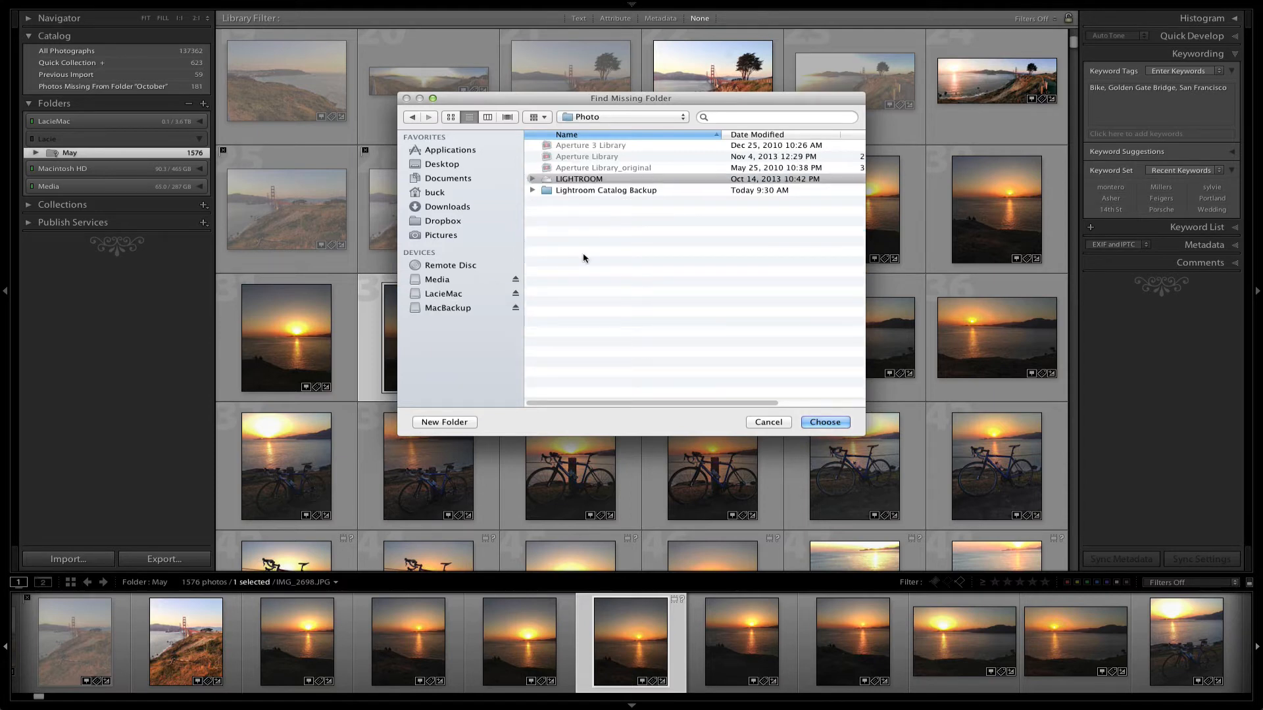
# Relink May to LIGHTROOM > 2013 > May, expand LacieMac, and hide Lightroom.
pyautogui.click(574, 179)
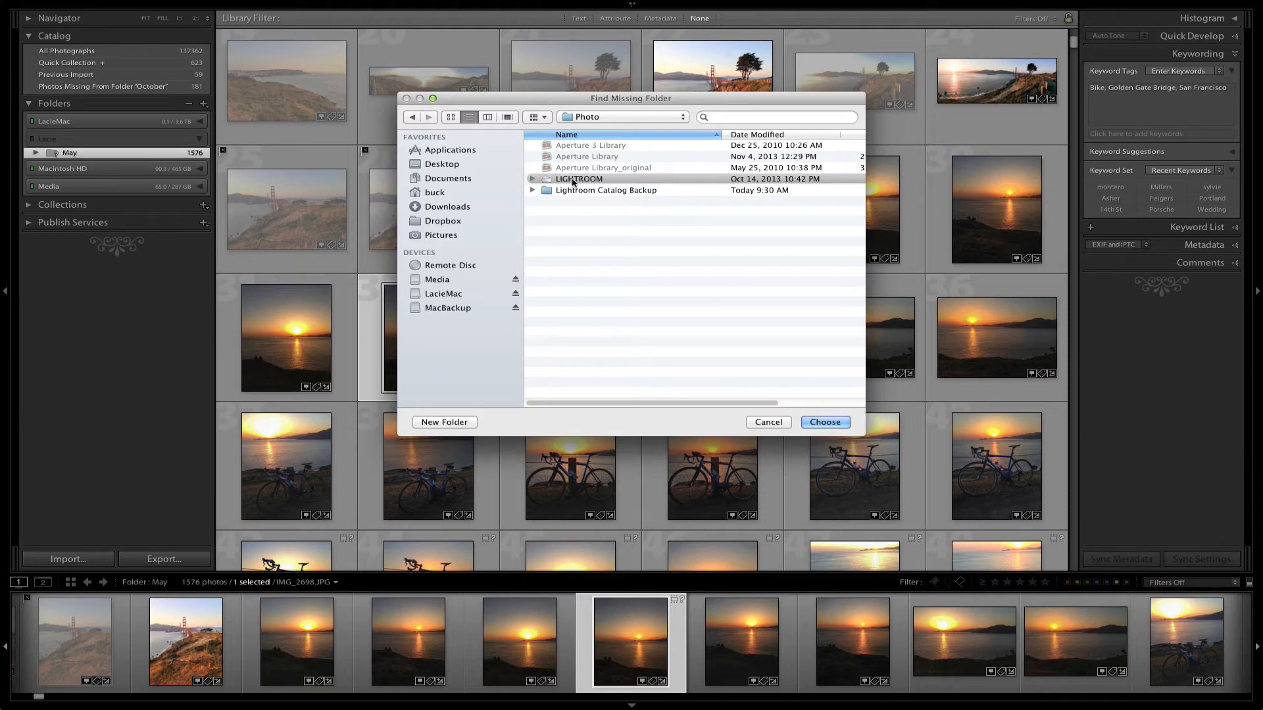
pyautogui.doubleClick(578, 178)
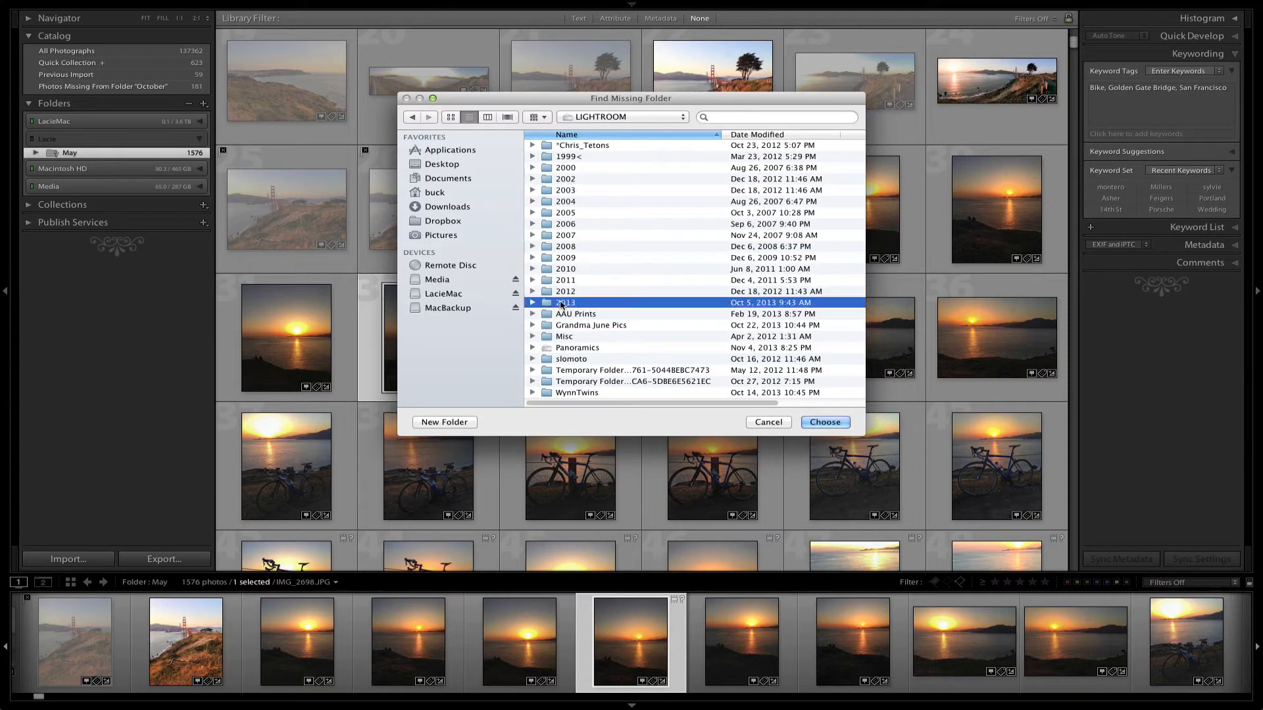
pyautogui.doubleClick(566, 301)
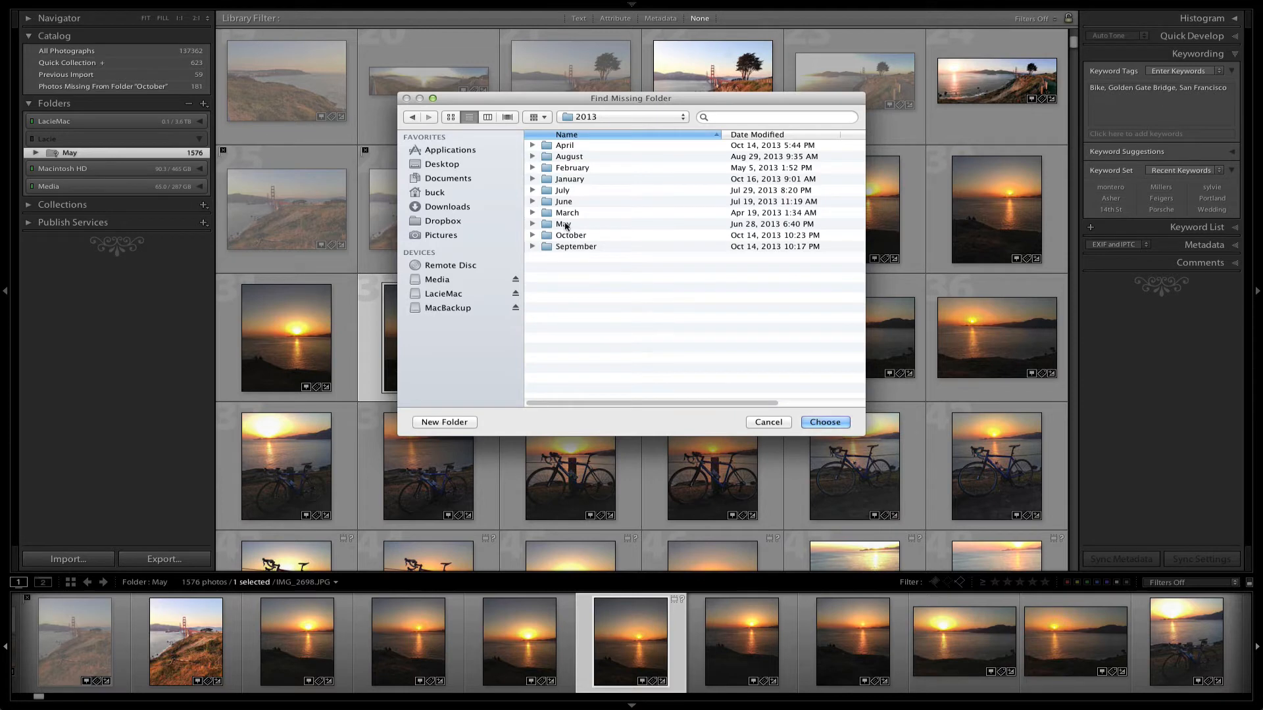
pyautogui.click(564, 224)
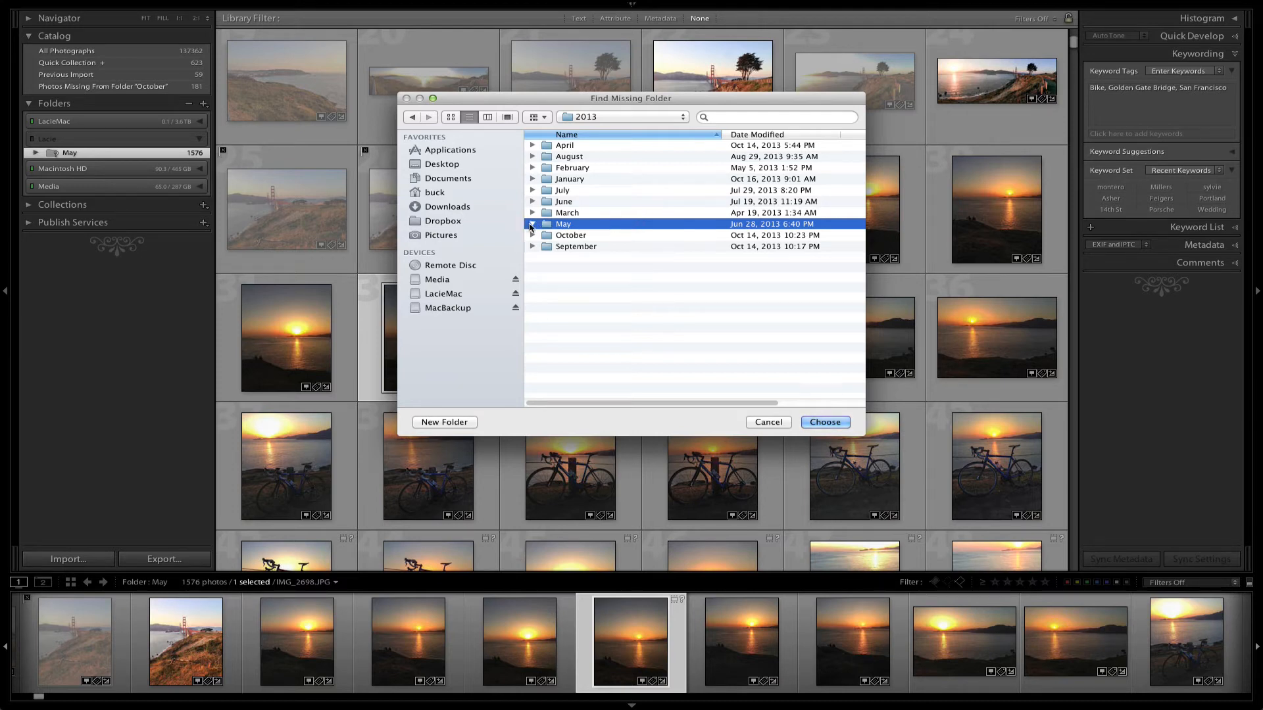
pyautogui.click(531, 224)
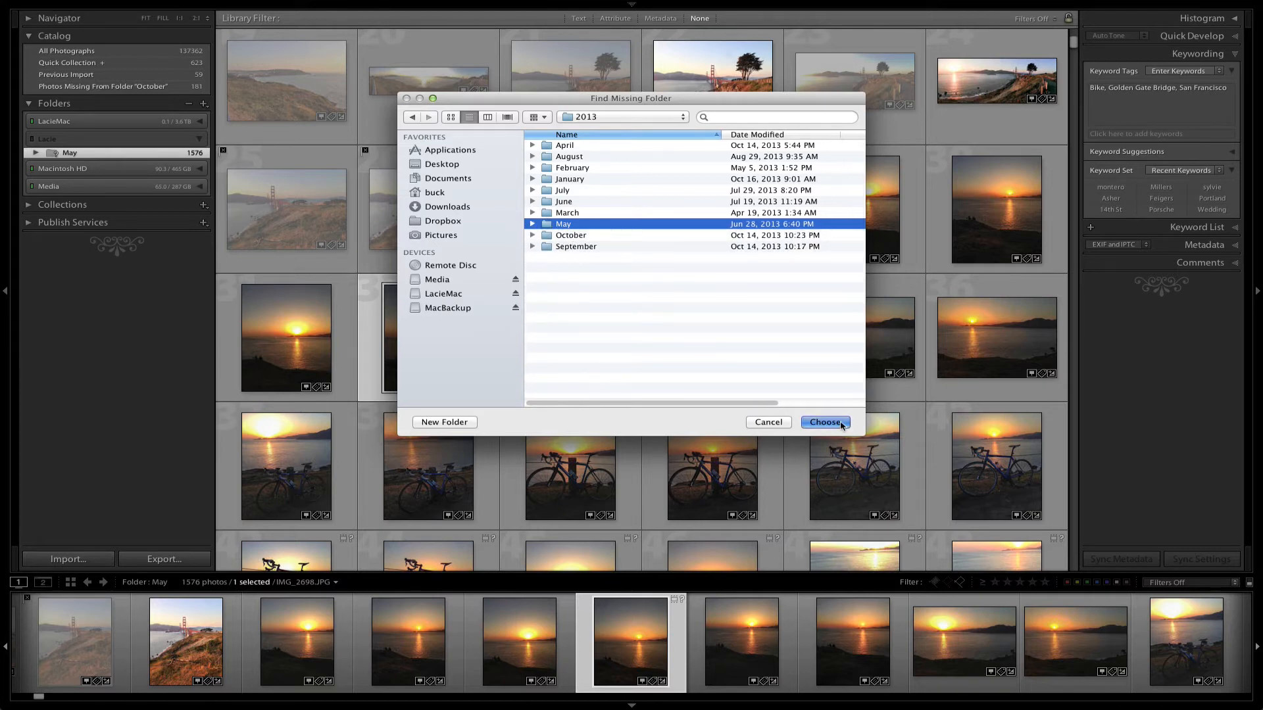
pyautogui.click(823, 422)
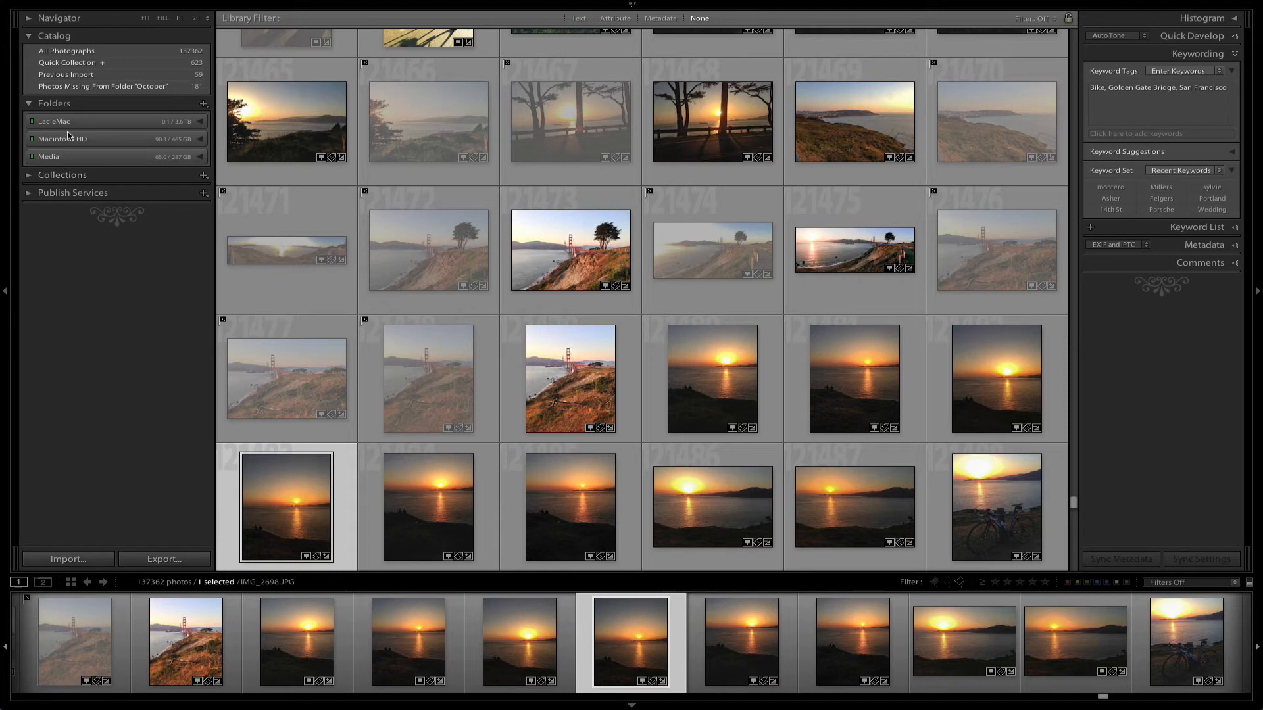
pyautogui.moveTo(207, 123)
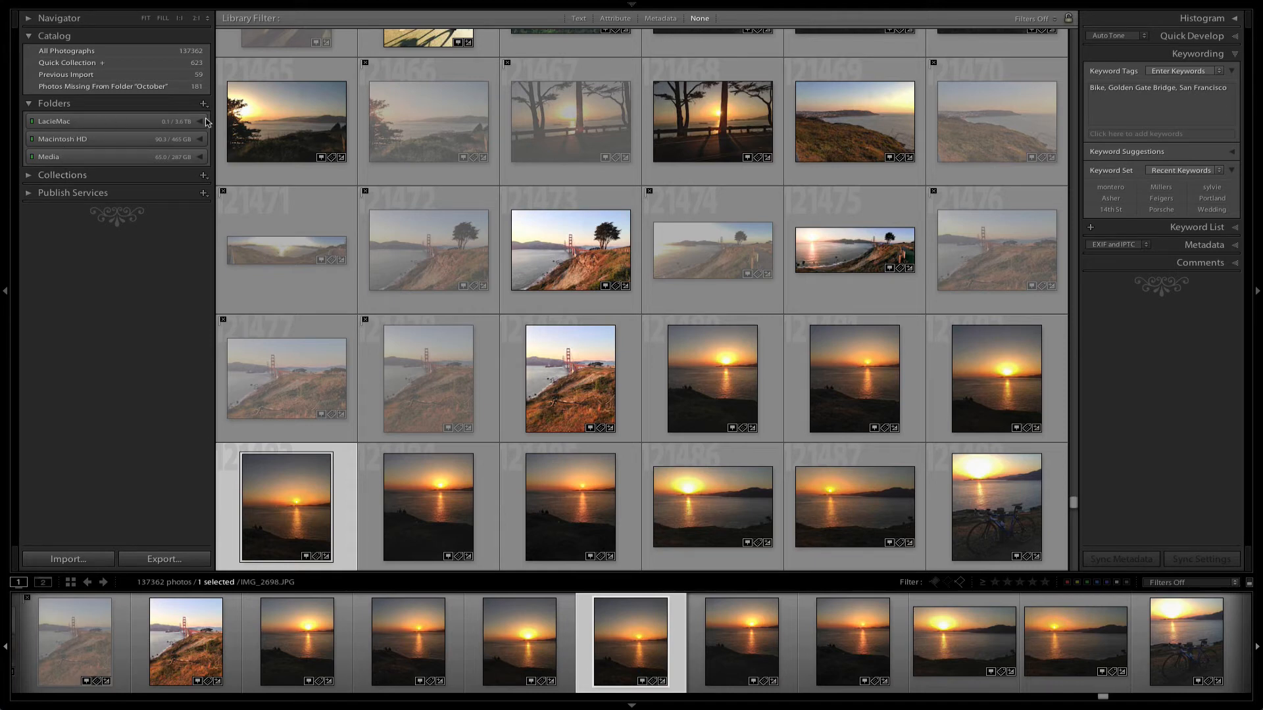
pyautogui.click(32, 121)
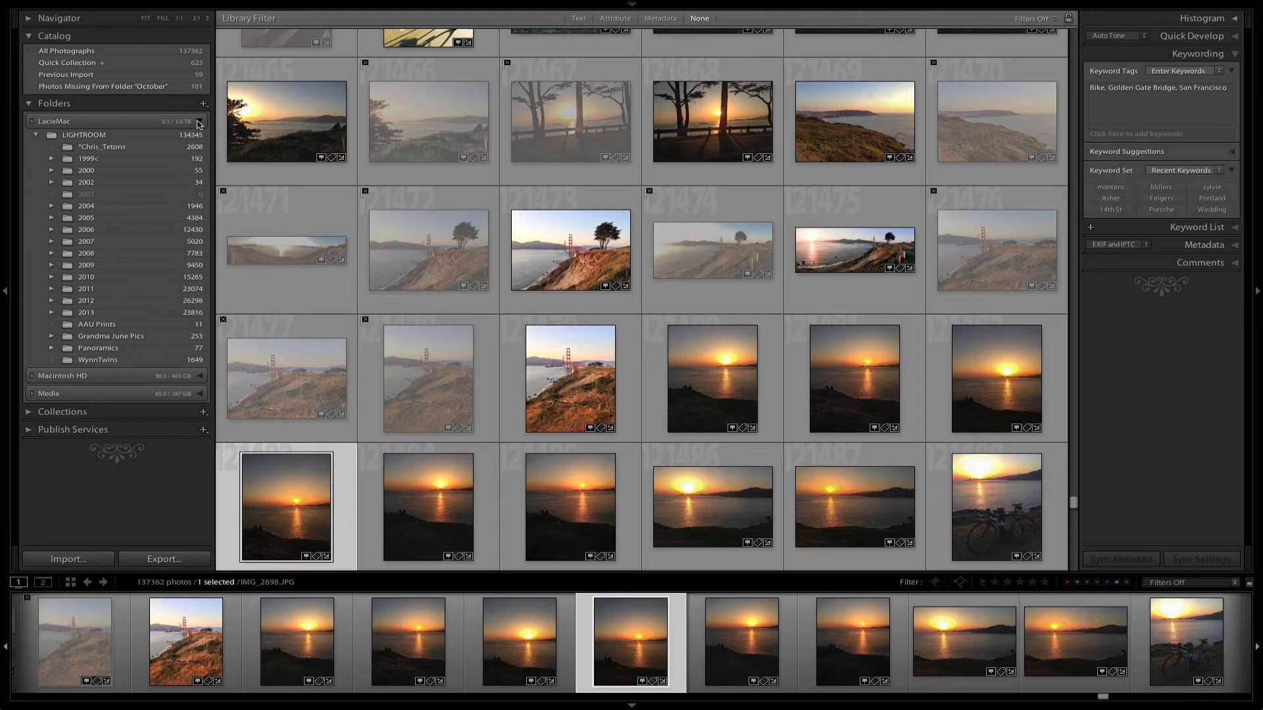
pyautogui.moveTo(187, 126)
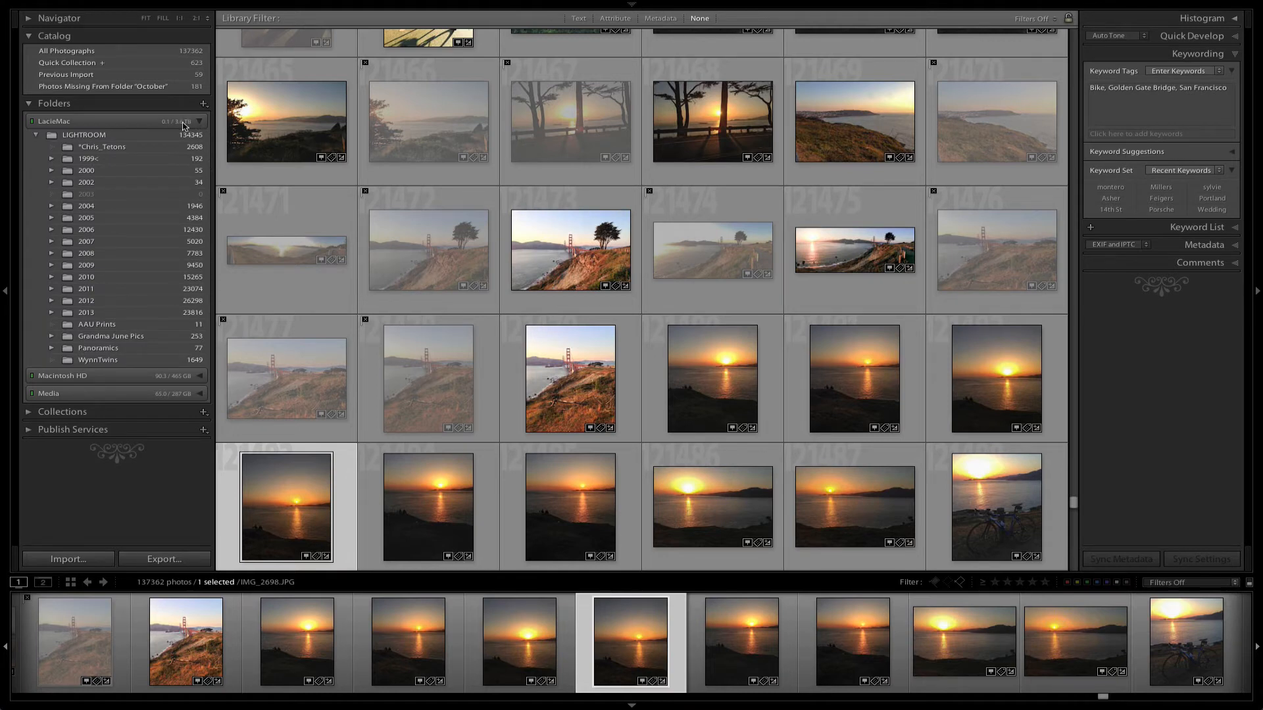
pyautogui.moveTo(180, 127)
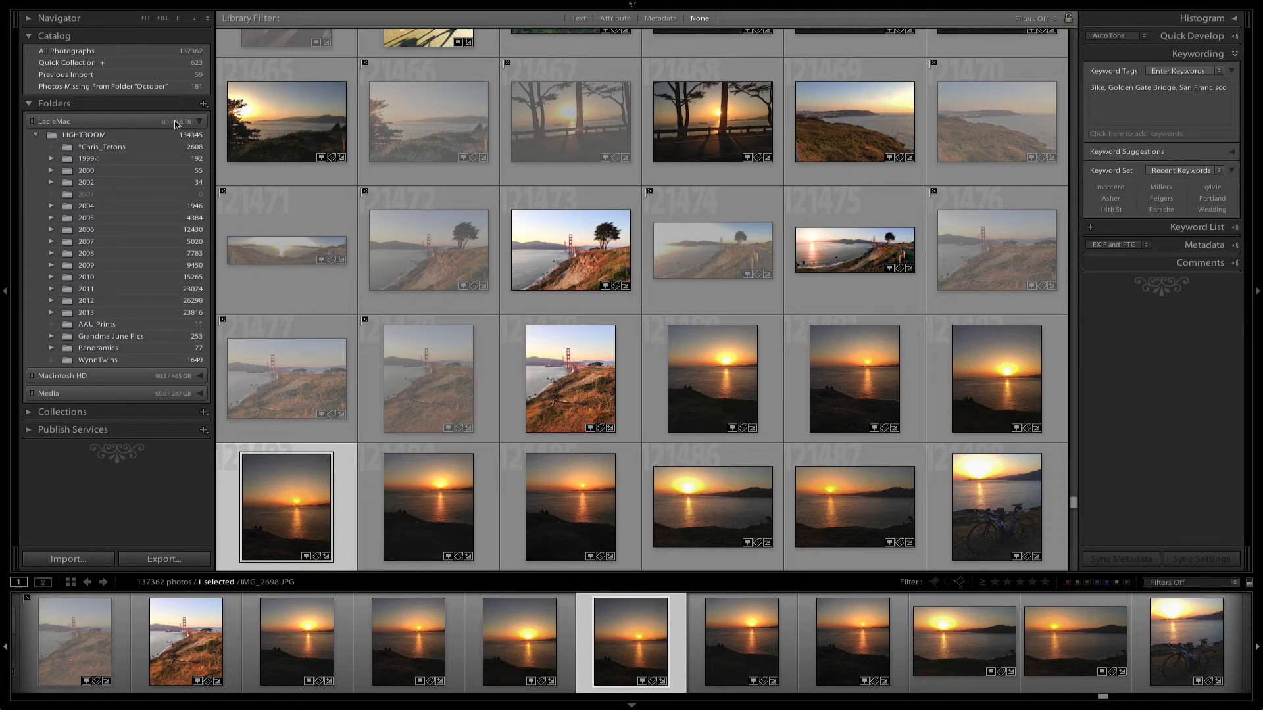
pyautogui.moveTo(176, 123)
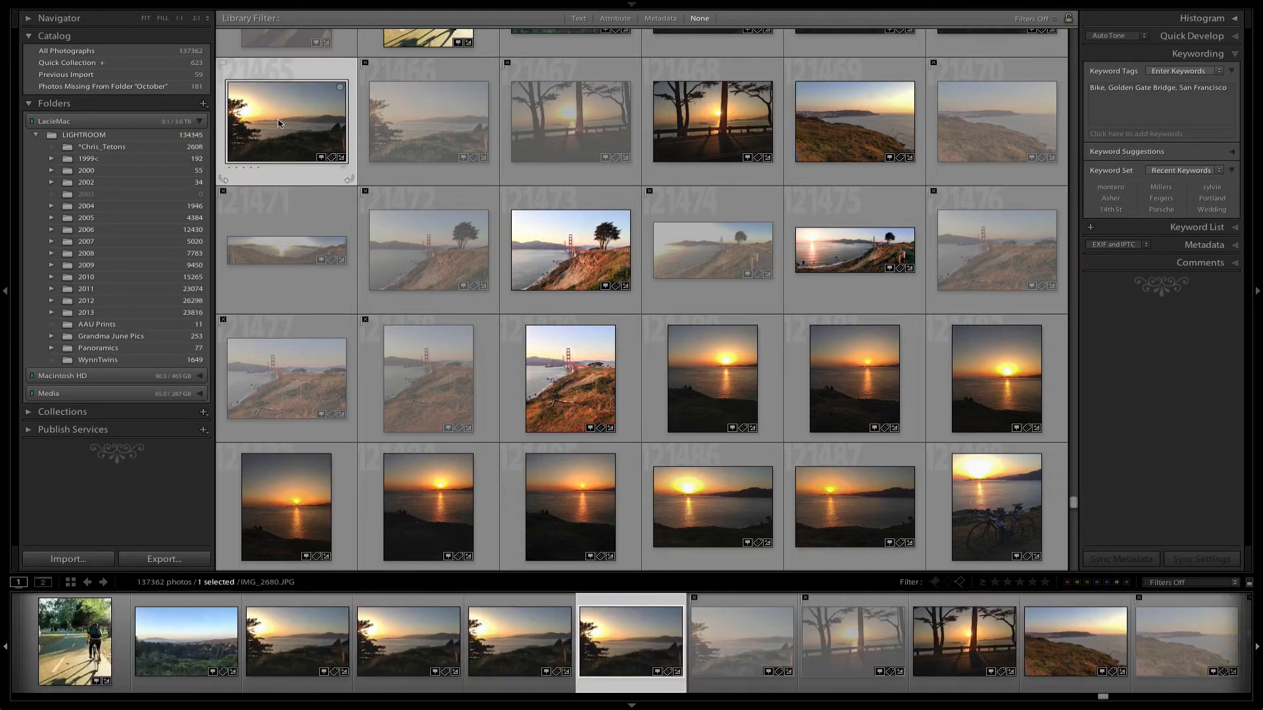
pyautogui.moveTo(288, 127)
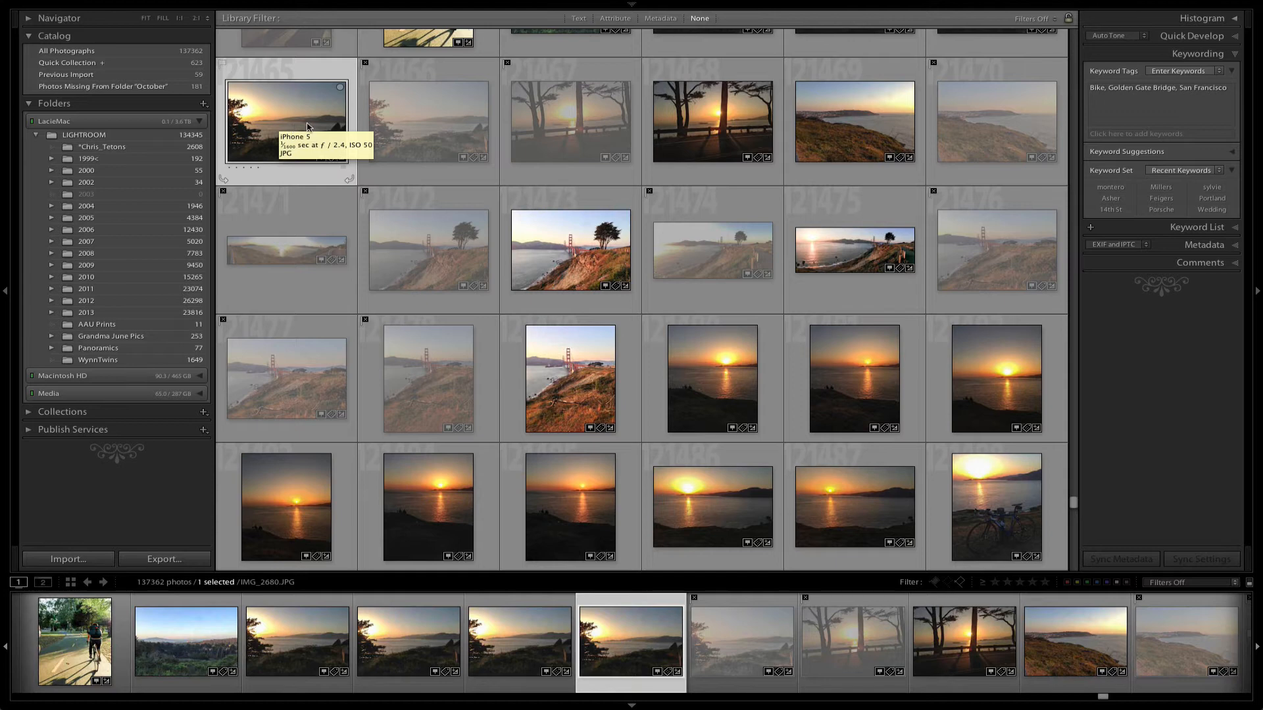
pyautogui.click(59, 6)
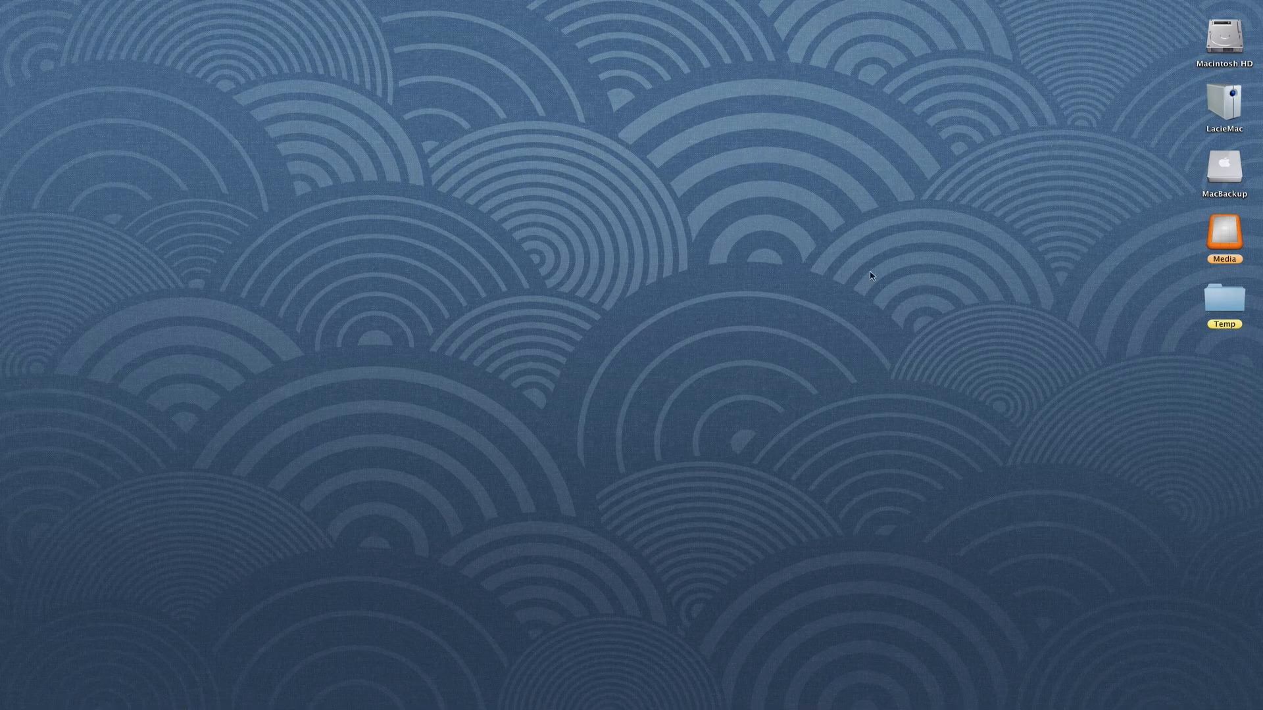
# Rename the LacieMac desktop drive to Lacie and relaunch Lightroom from the Dock.
pyautogui.click(1225, 103)
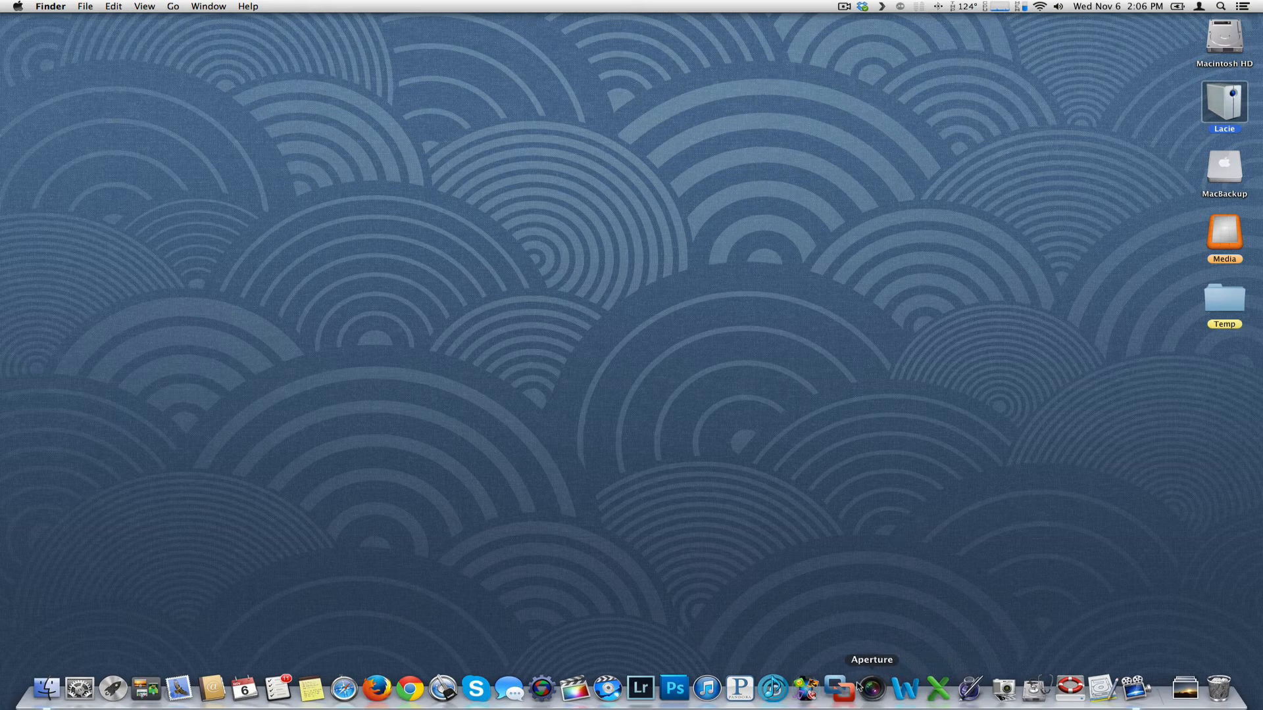
pyautogui.click(640, 689)
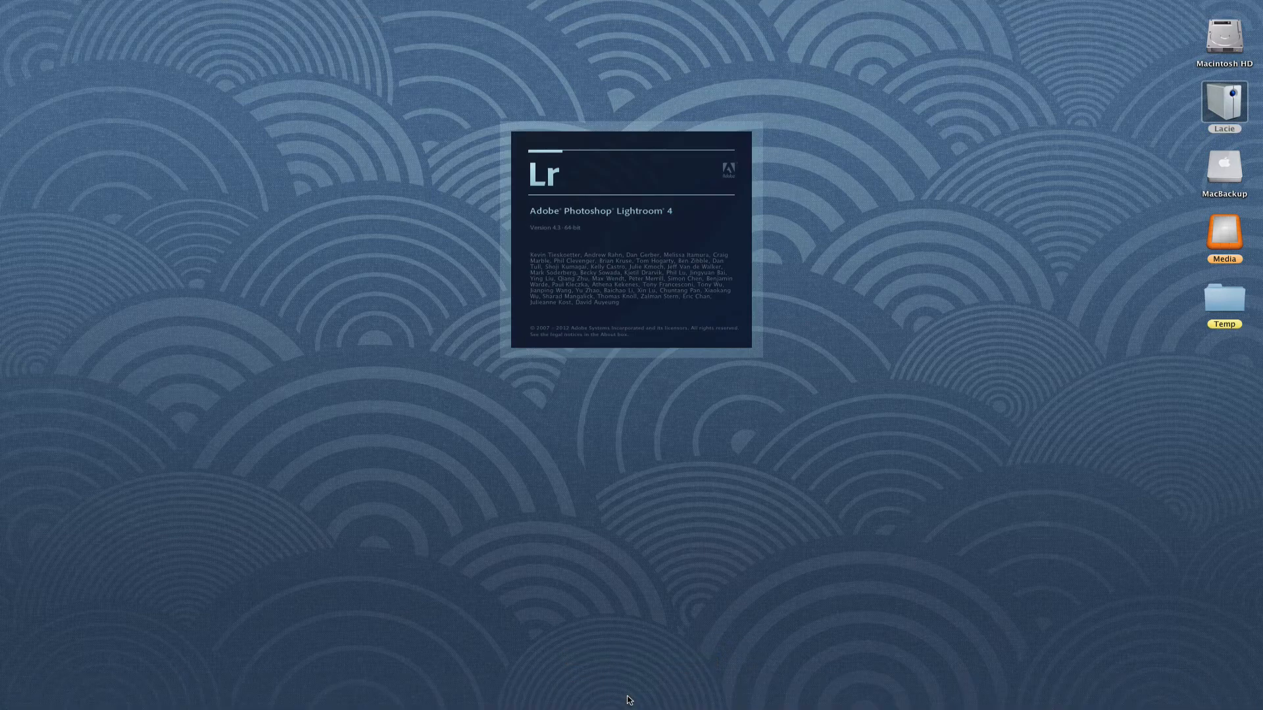
pyautogui.moveTo(769, 46)
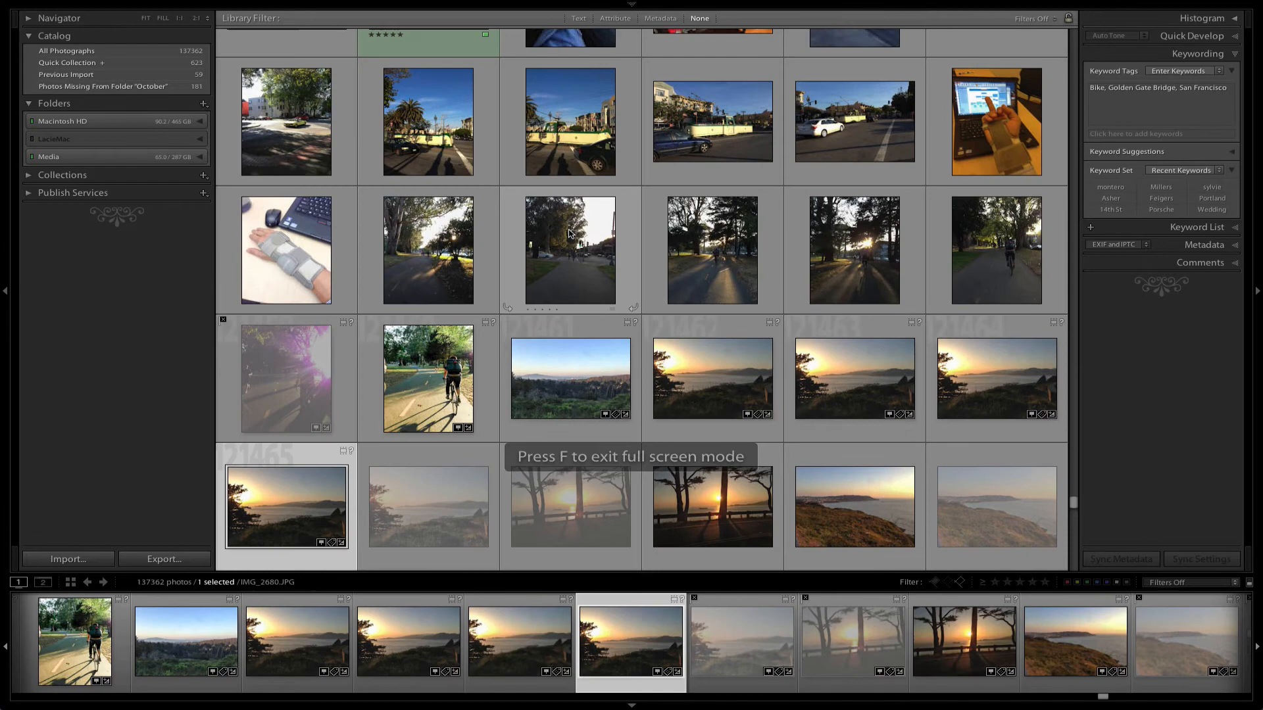
# Scroll the Folders panel and select the LIGHTROOM folder to show its photos.
pyautogui.scroll(-3)
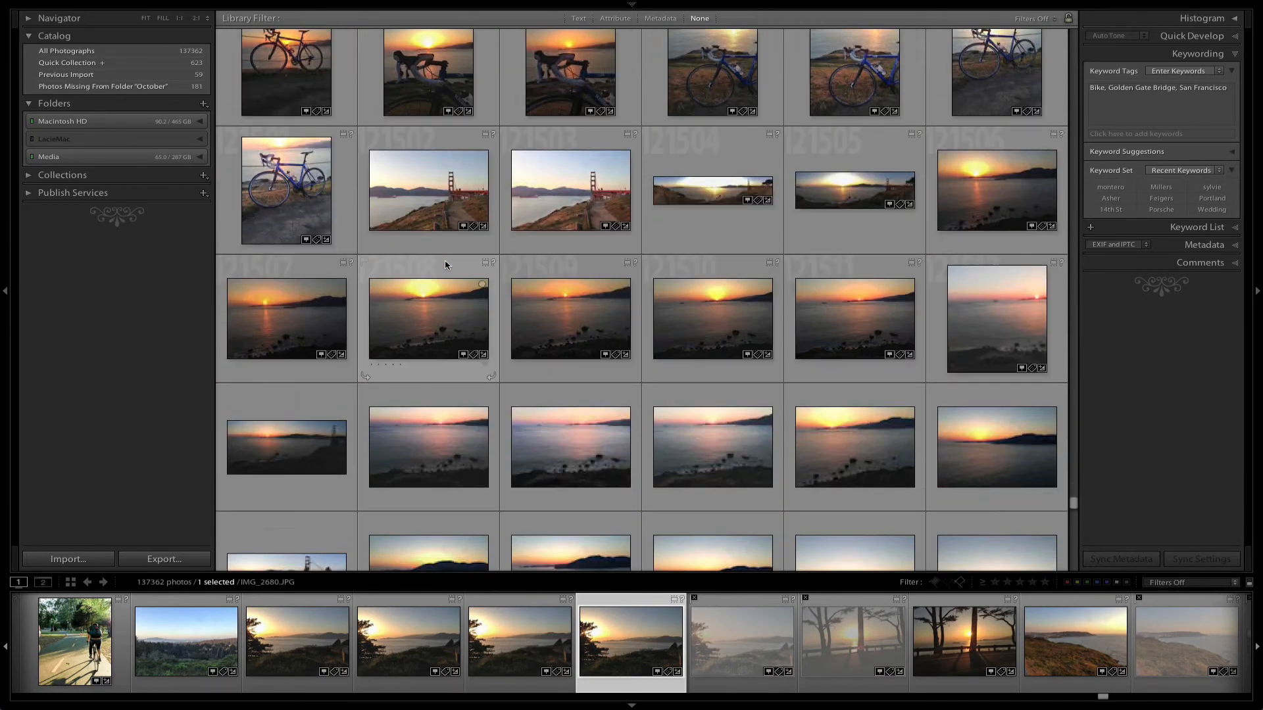
pyautogui.scroll(-3)
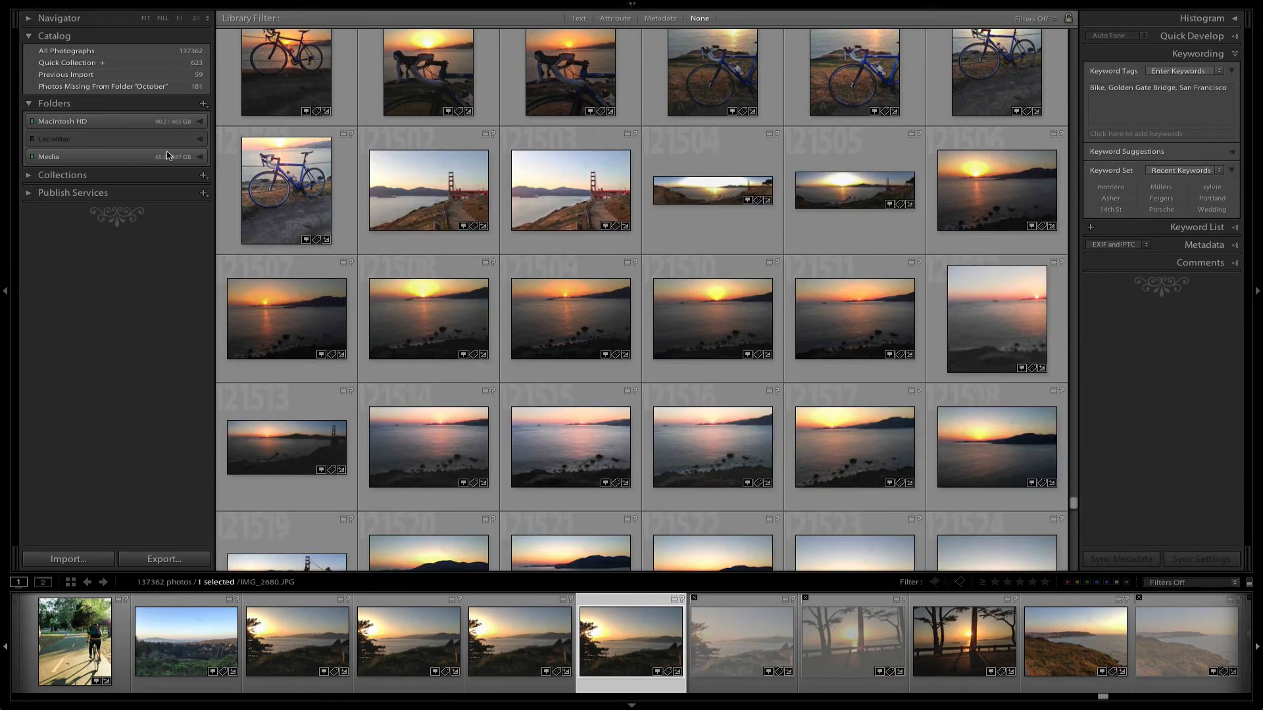
pyautogui.click(54, 139)
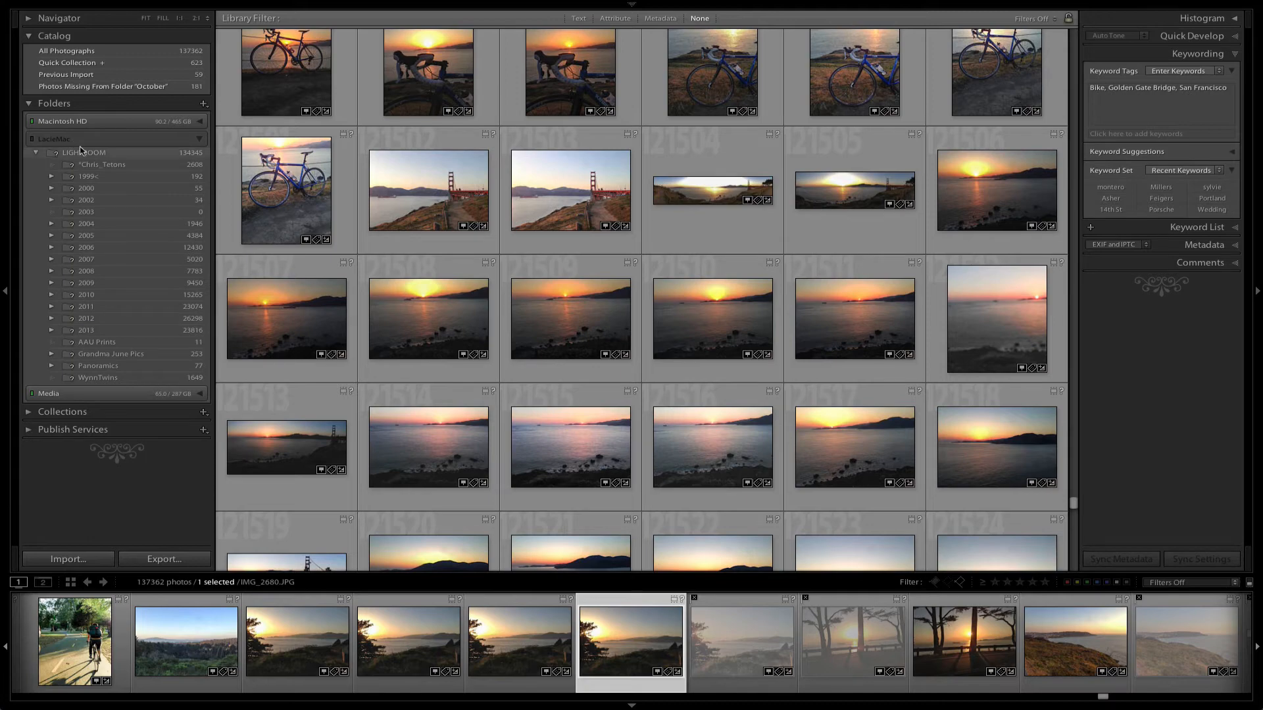
pyautogui.click(85, 153)
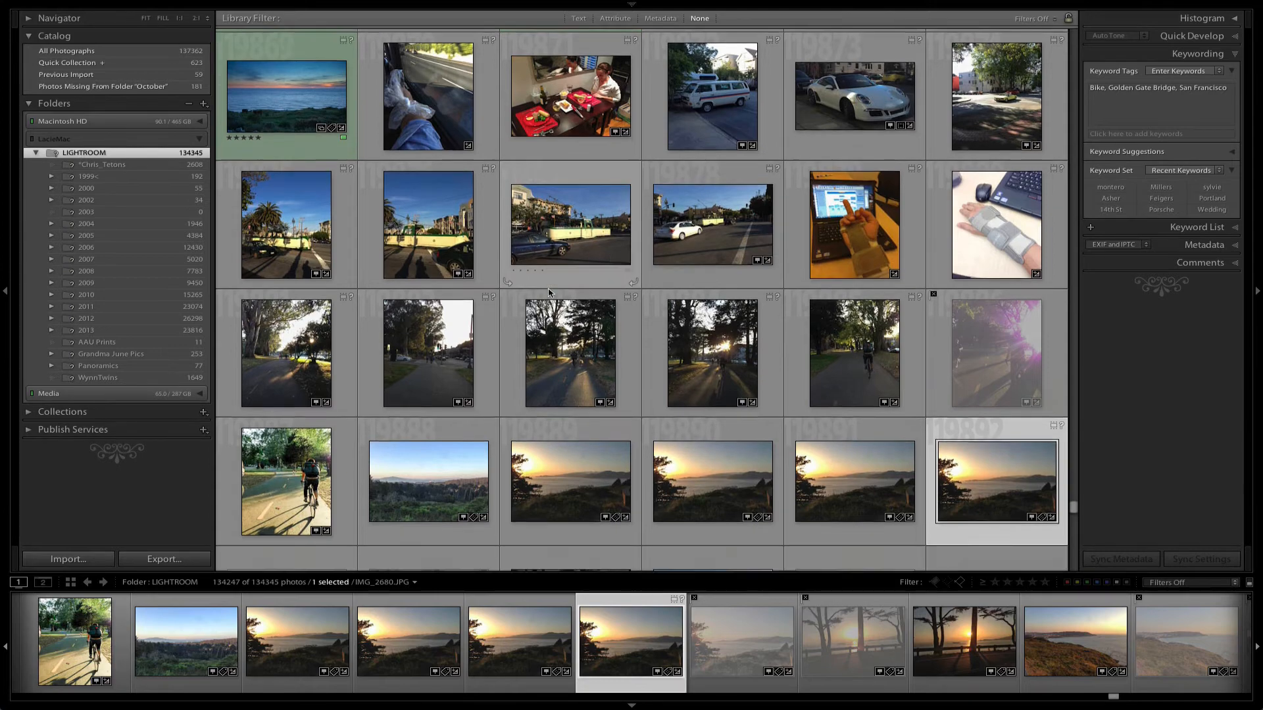
pyautogui.scroll(-3)
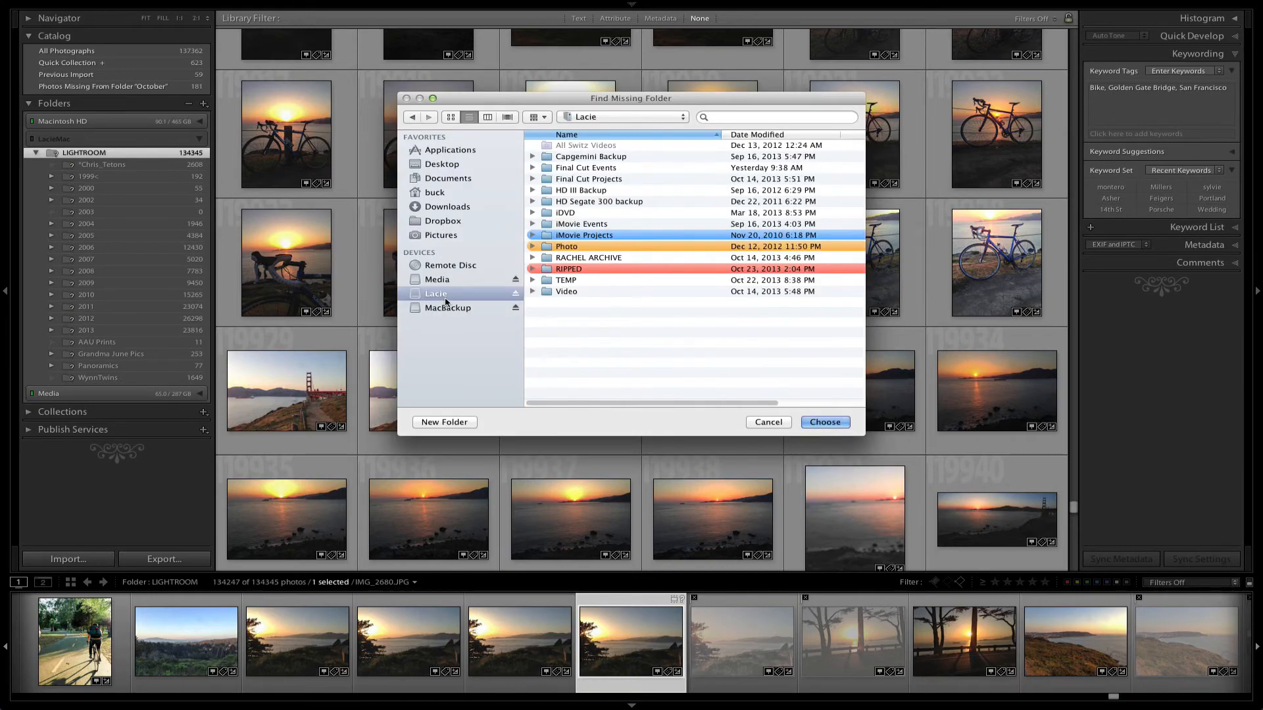
# Open Photo on Lacie, pick LIGHTROOM, and confirm it as the new location.
pyautogui.doubleClick(566, 247)
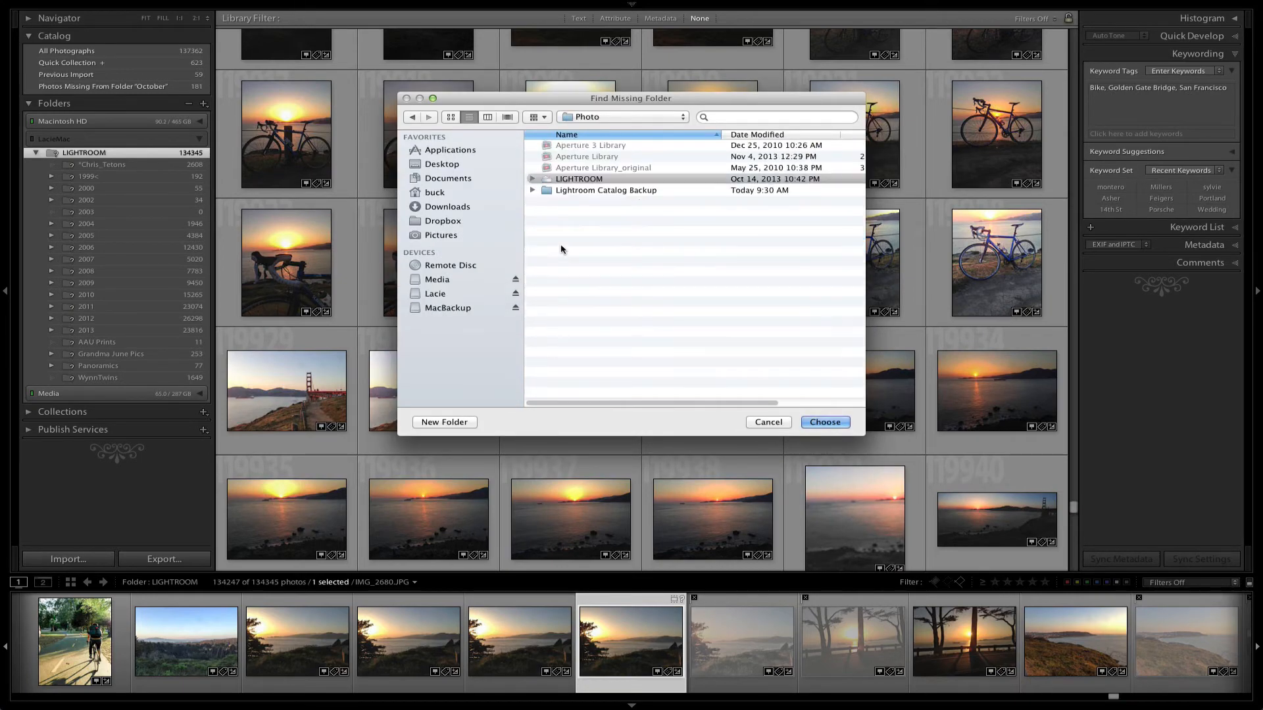
pyautogui.click(578, 179)
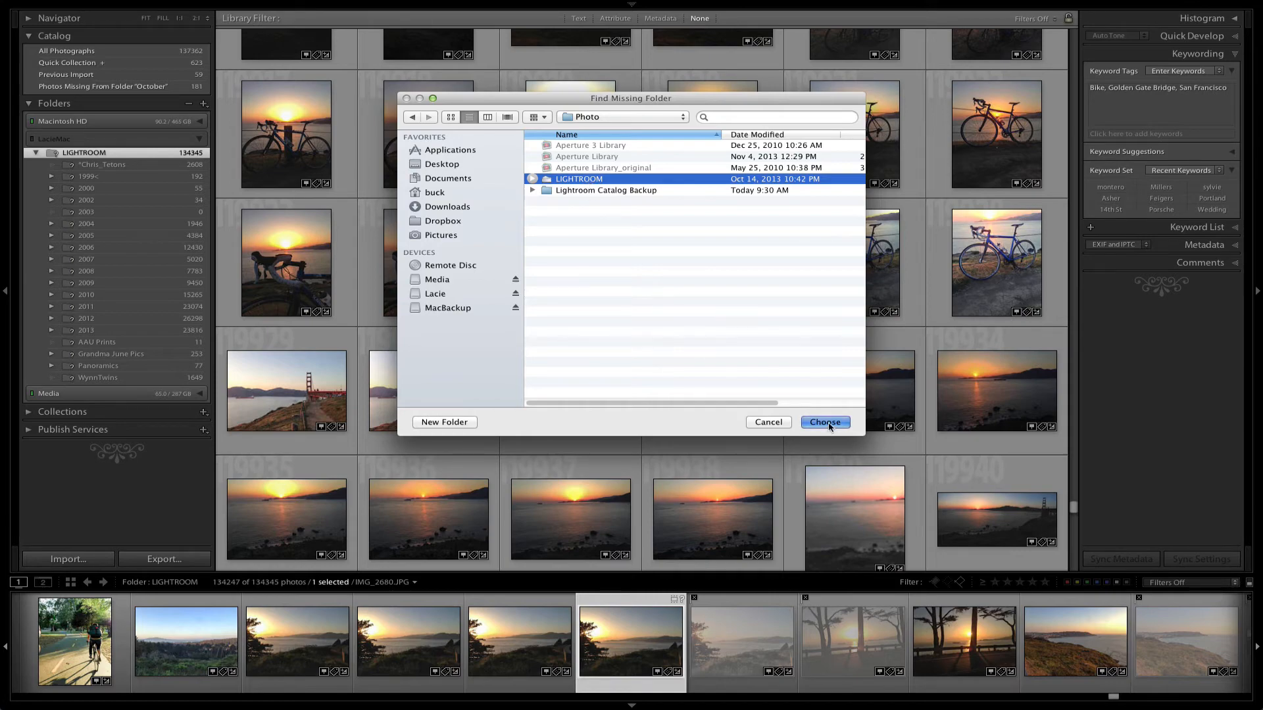
pyautogui.click(825, 422)
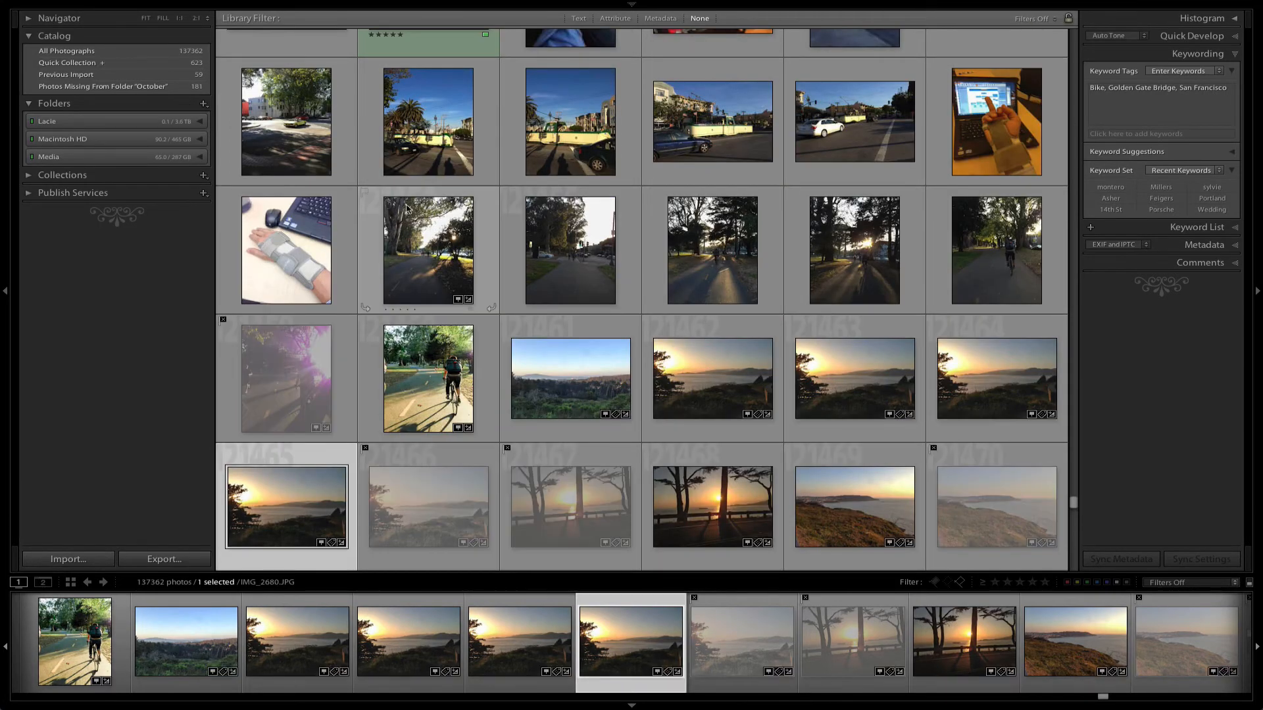
pyautogui.scroll(-3)
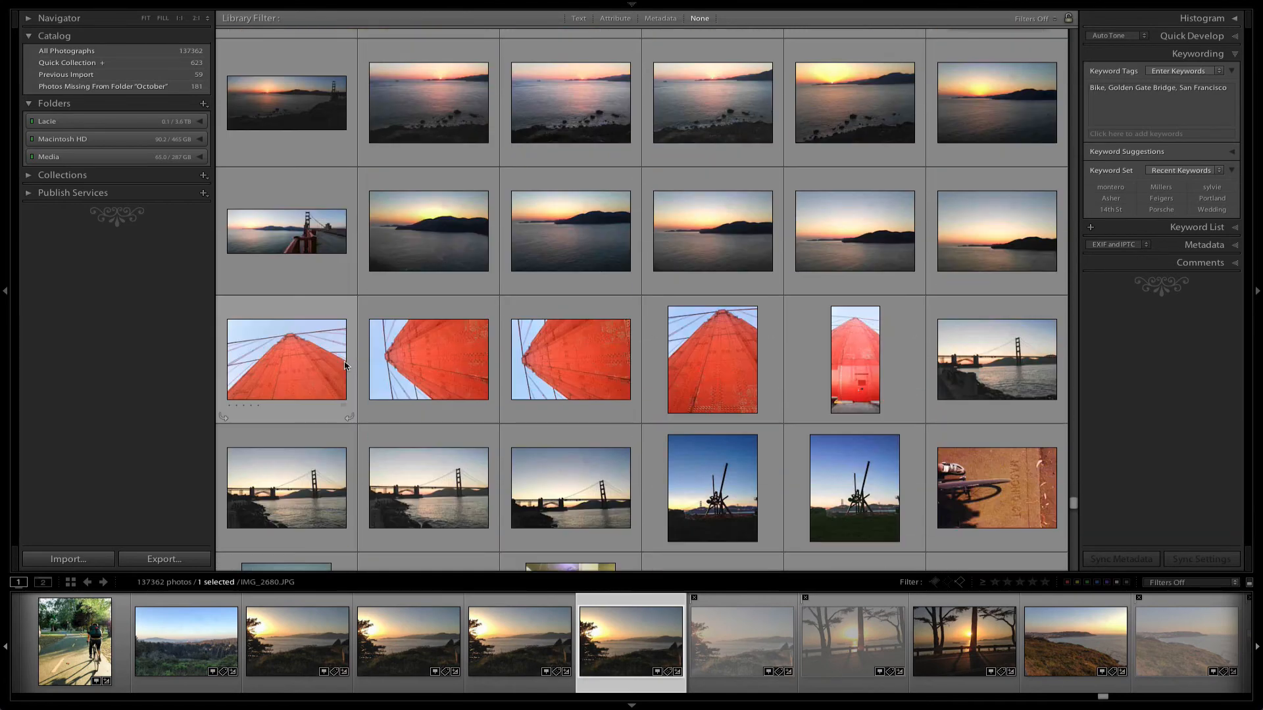
pyautogui.scroll(-3)
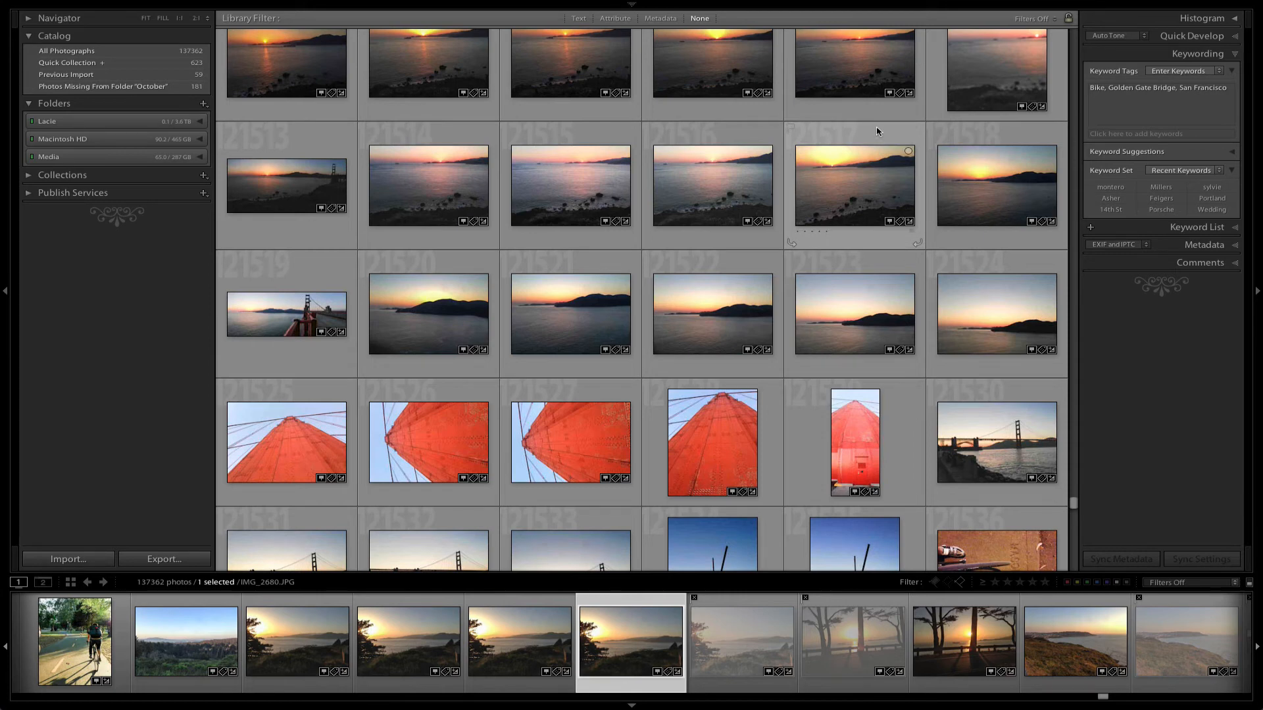
pyautogui.moveTo(389, 304)
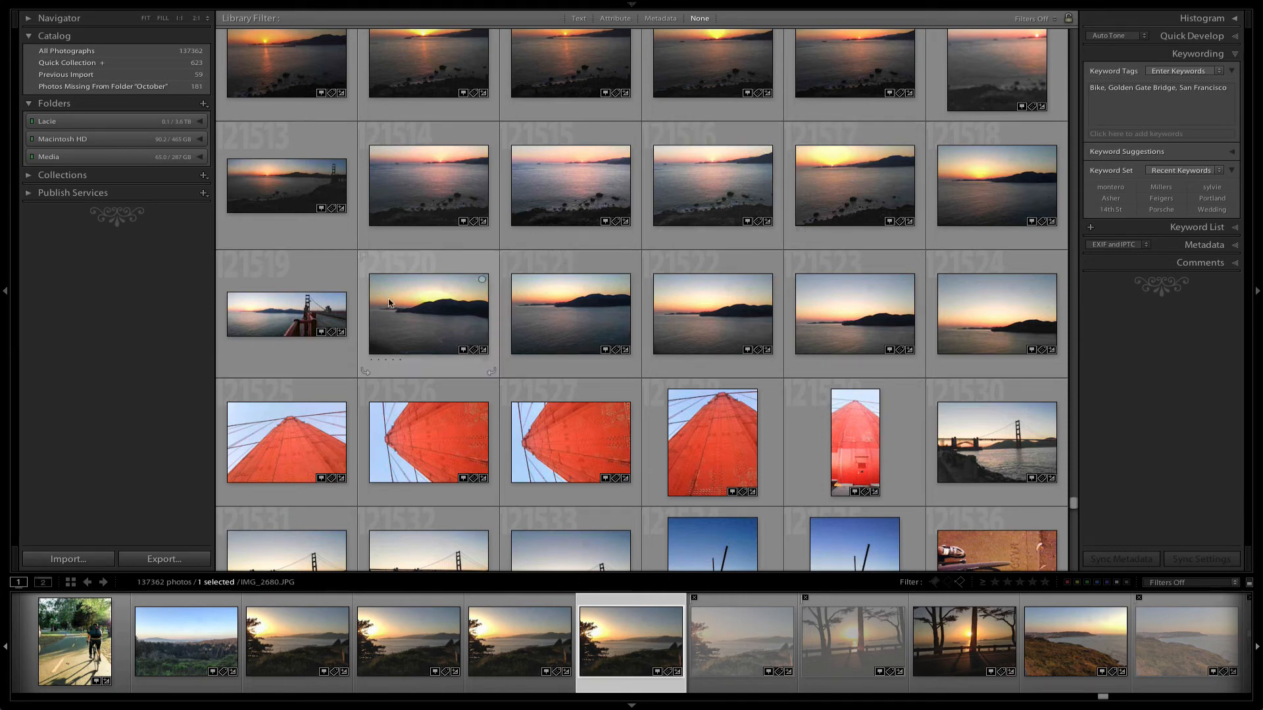
pyautogui.rightClick(428, 314)
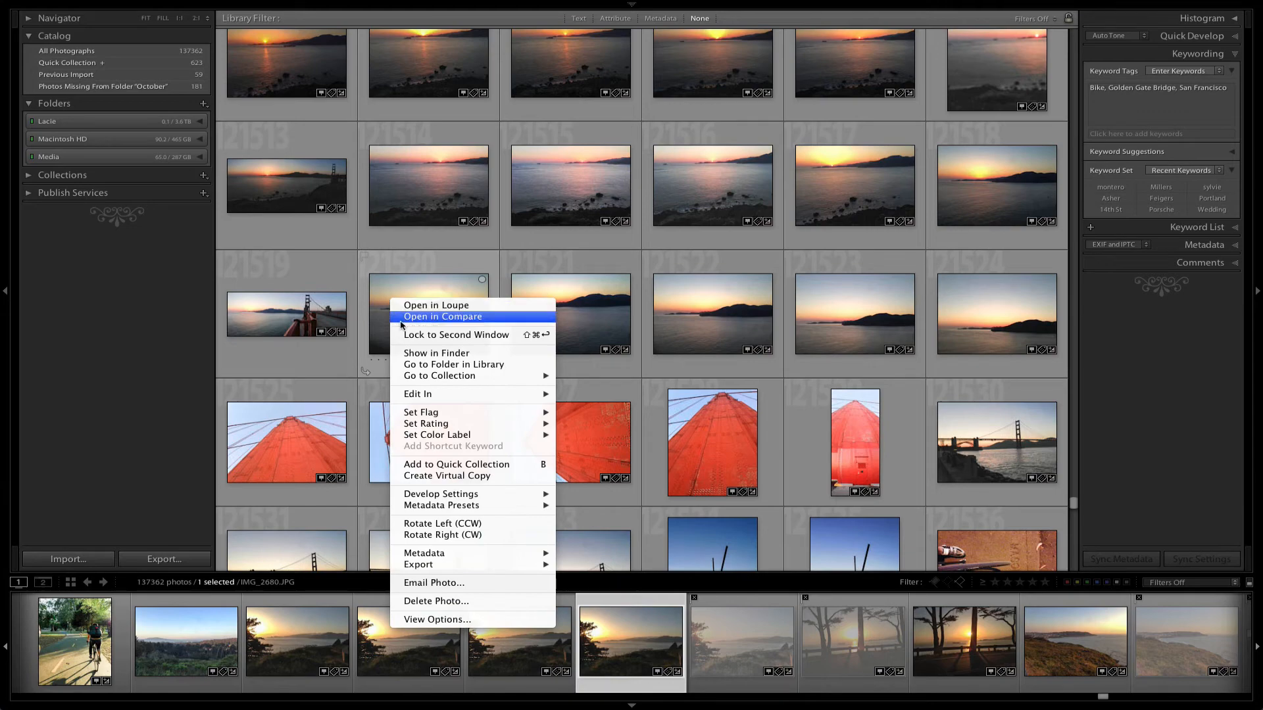
pyautogui.moveTo(417, 394)
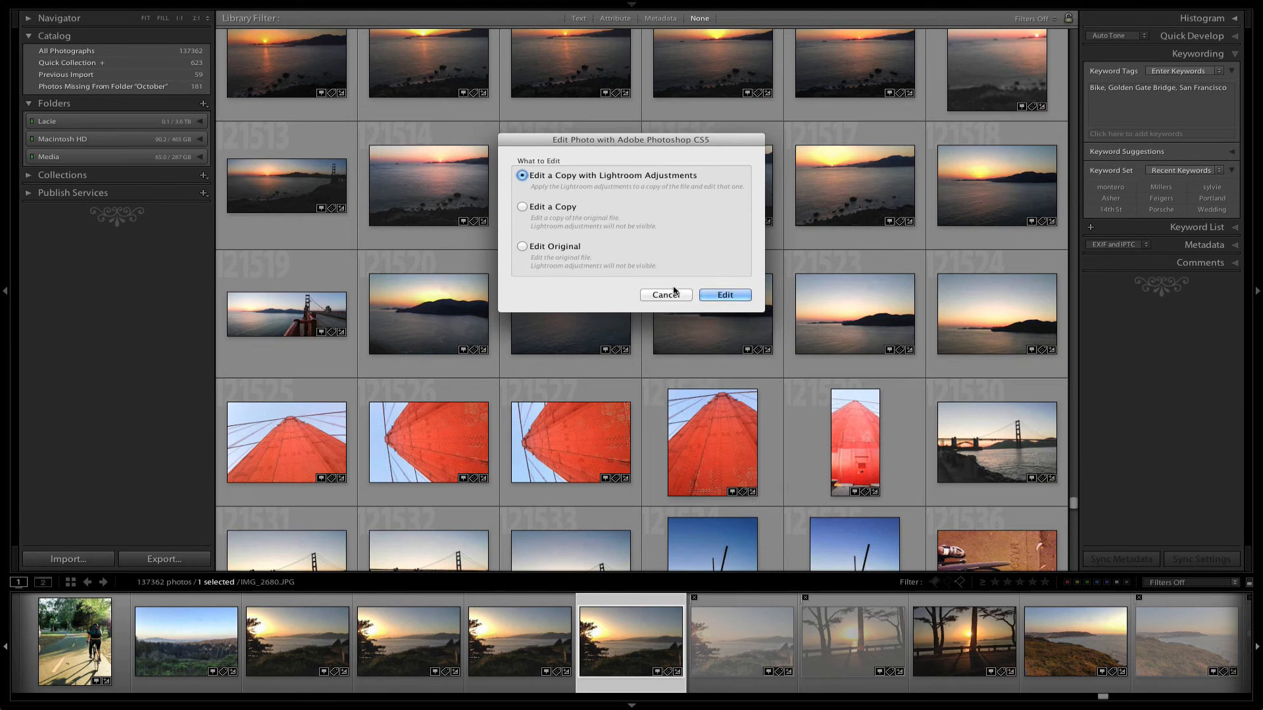
pyautogui.click(665, 294)
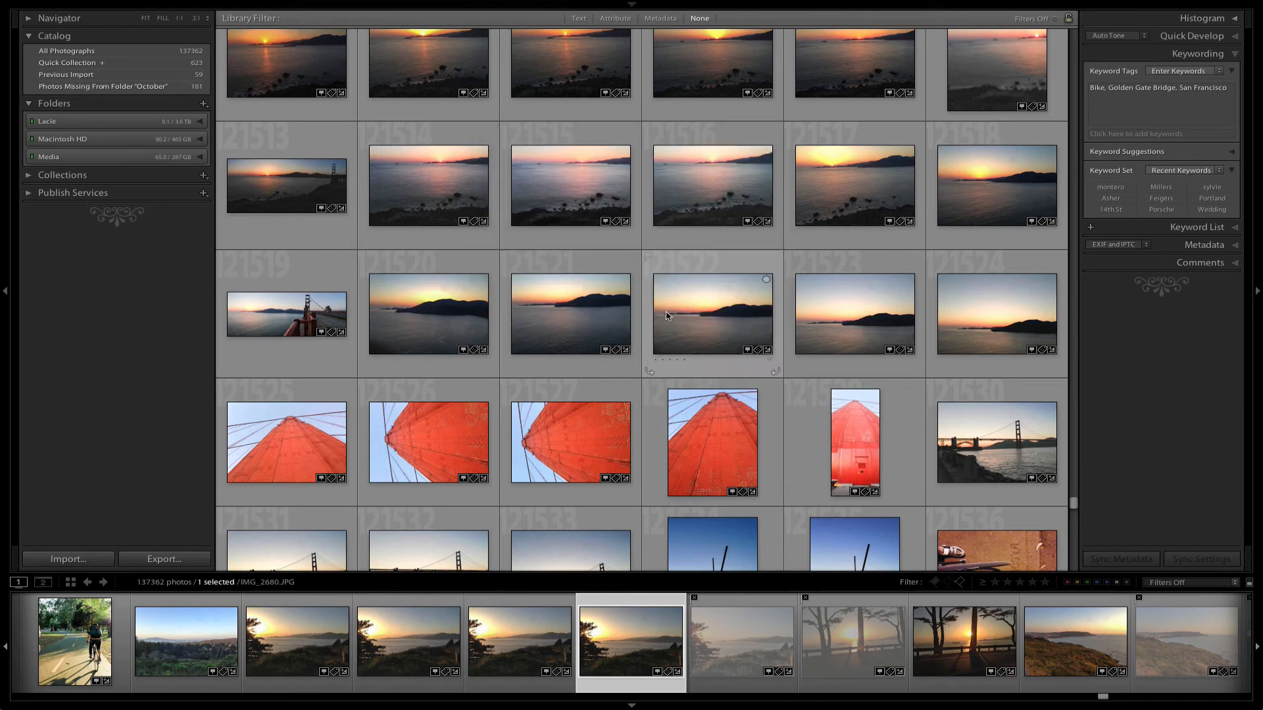
pyautogui.moveTo(373, 128)
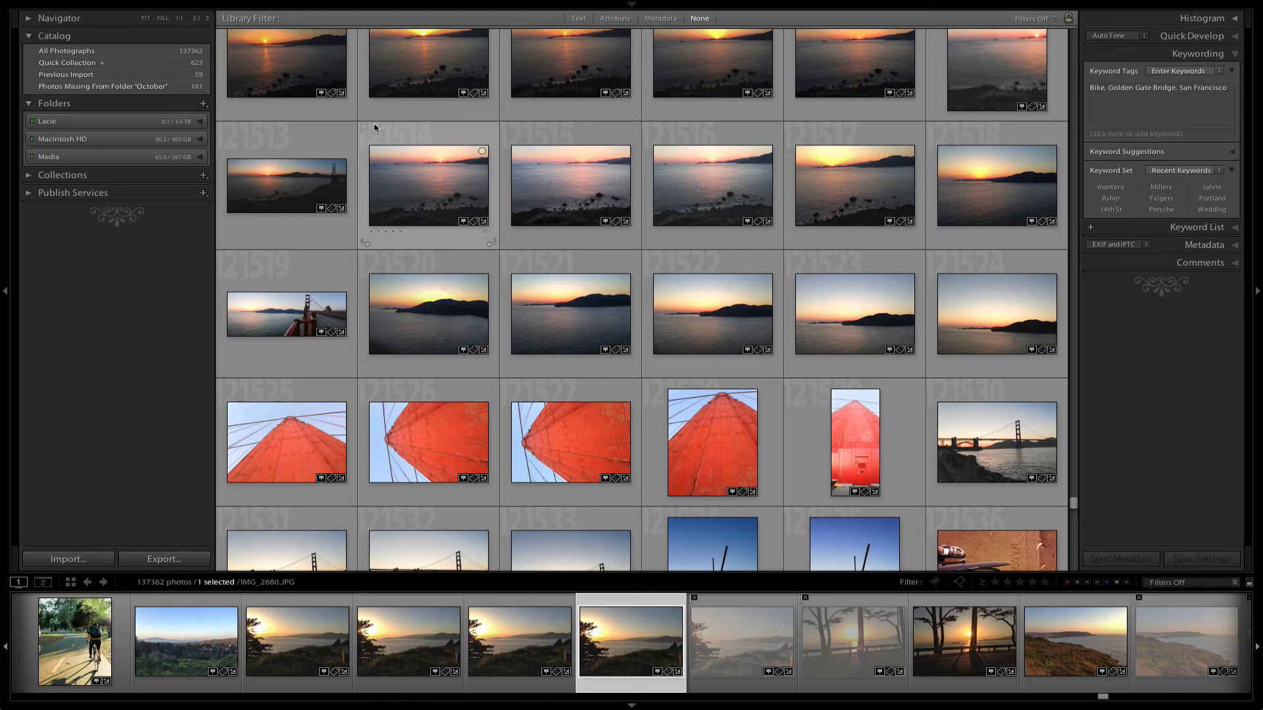
pyautogui.moveTo(94, 137)
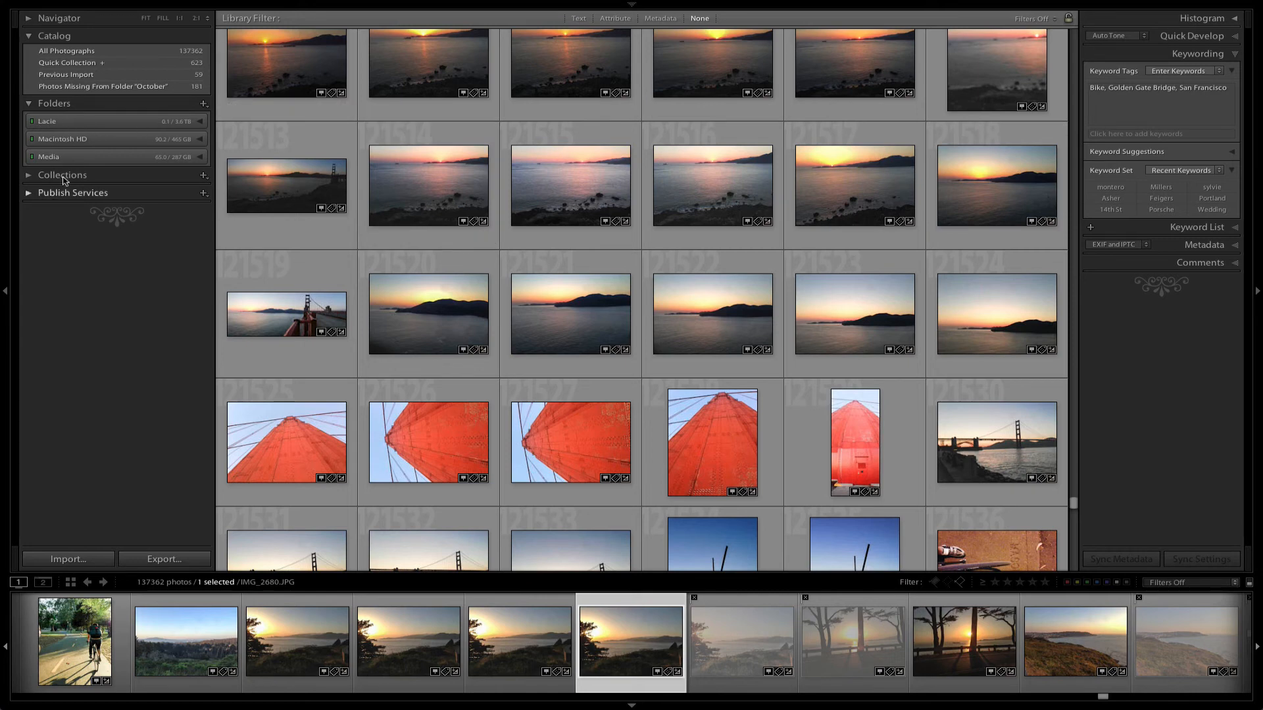
# Expand Lacie, expand and collapse LIGHTROOM's year folders, then switch to the desktop.
pyautogui.click(32, 121)
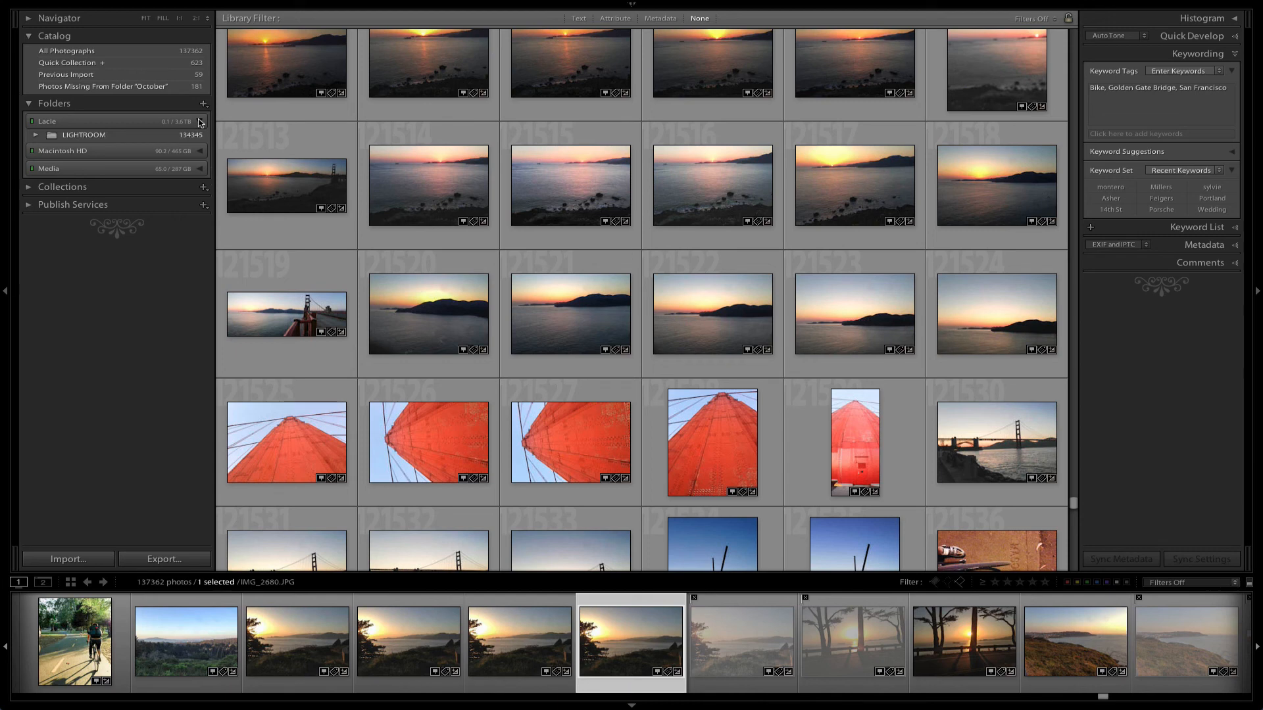
pyautogui.click(36, 134)
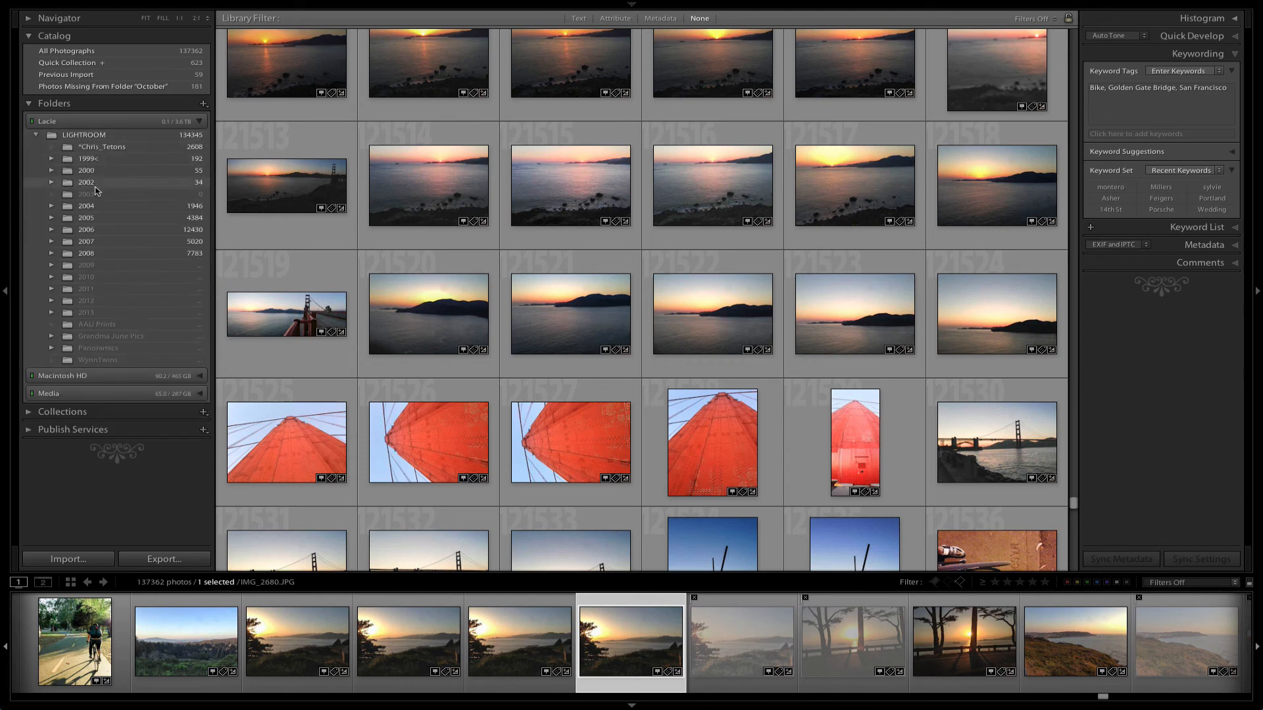
pyautogui.click(36, 134)
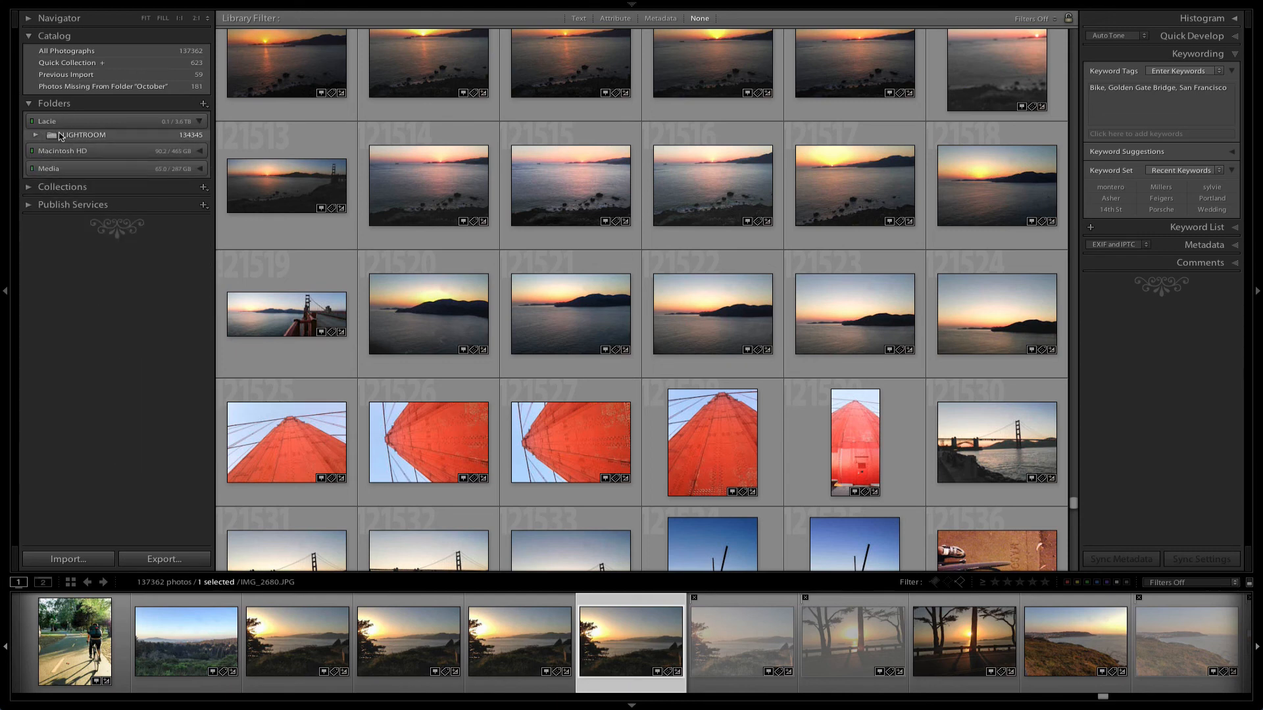
pyautogui.click(570, 315)
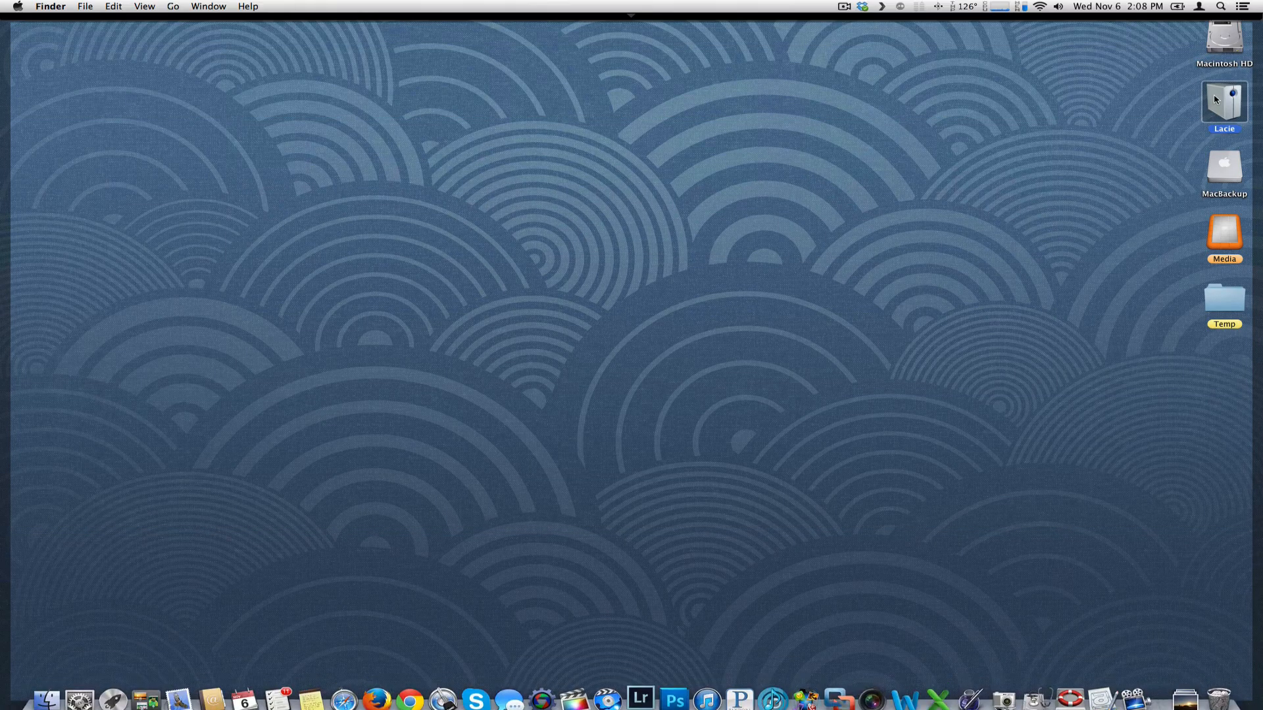
# Bring the Lightroom library window back in front of the desktop.
pyautogui.click(615, 699)
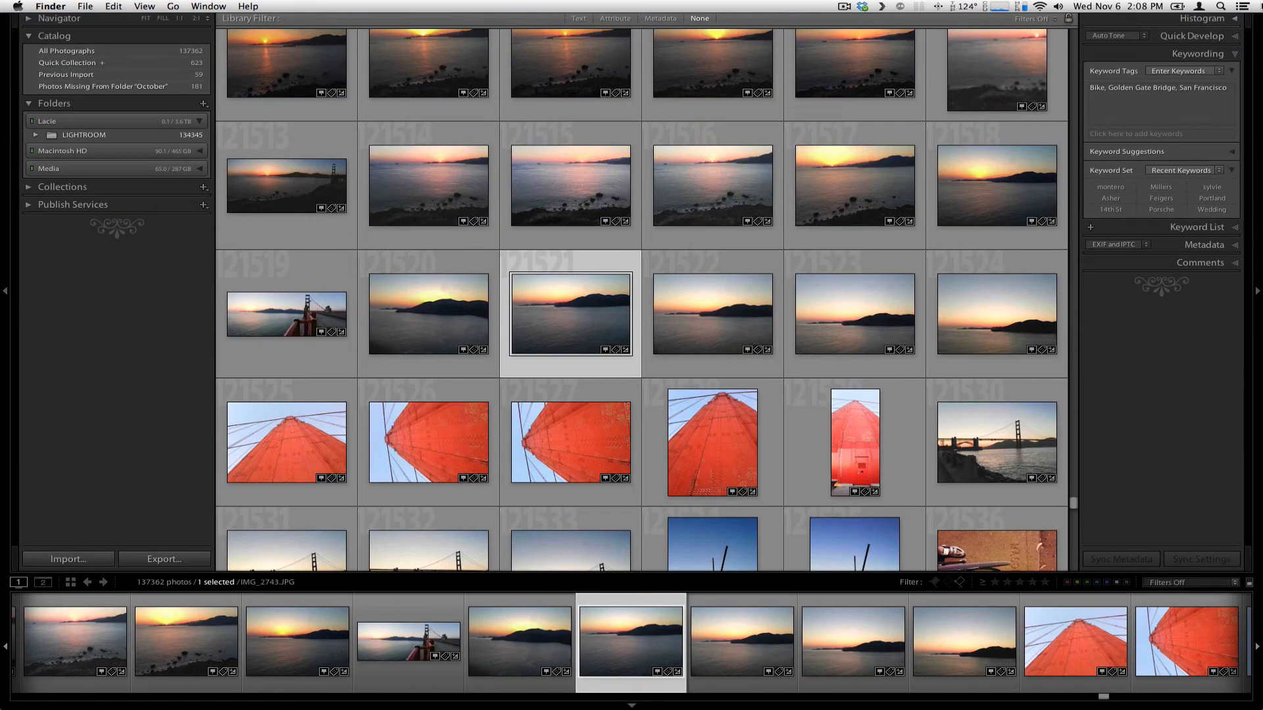
pyautogui.moveTo(92, 142)
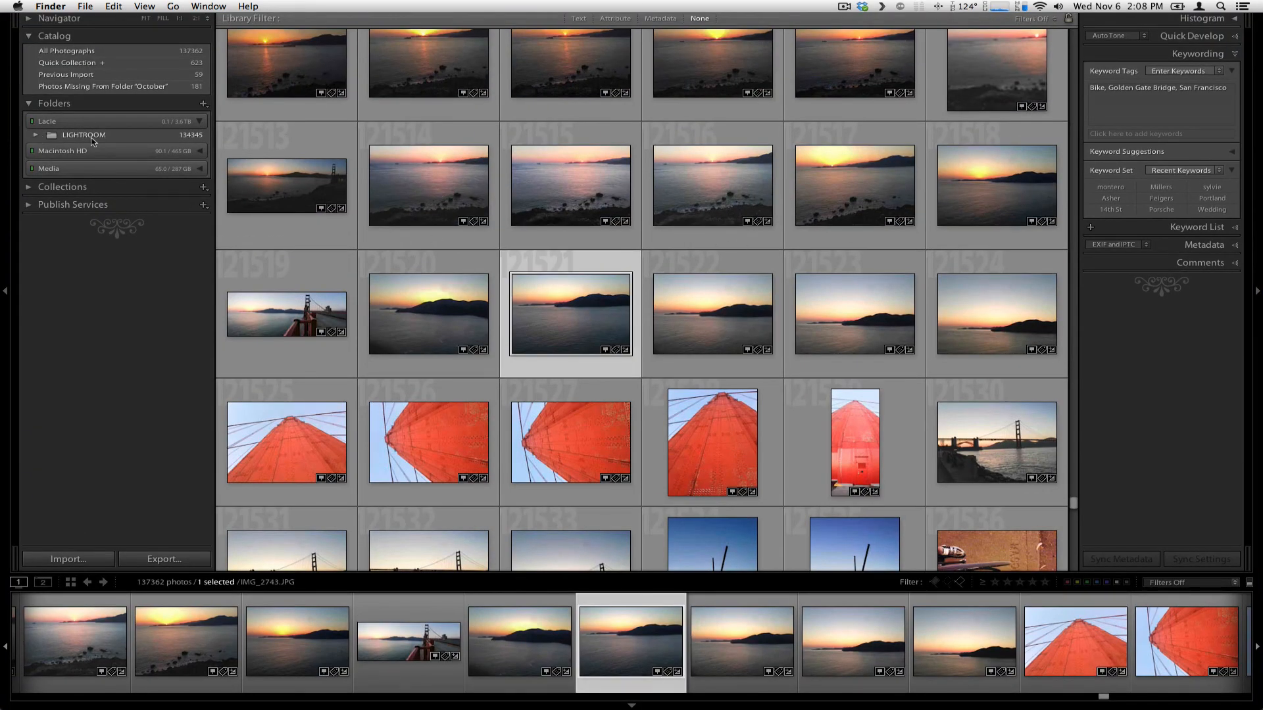
pyautogui.moveTo(187, 132)
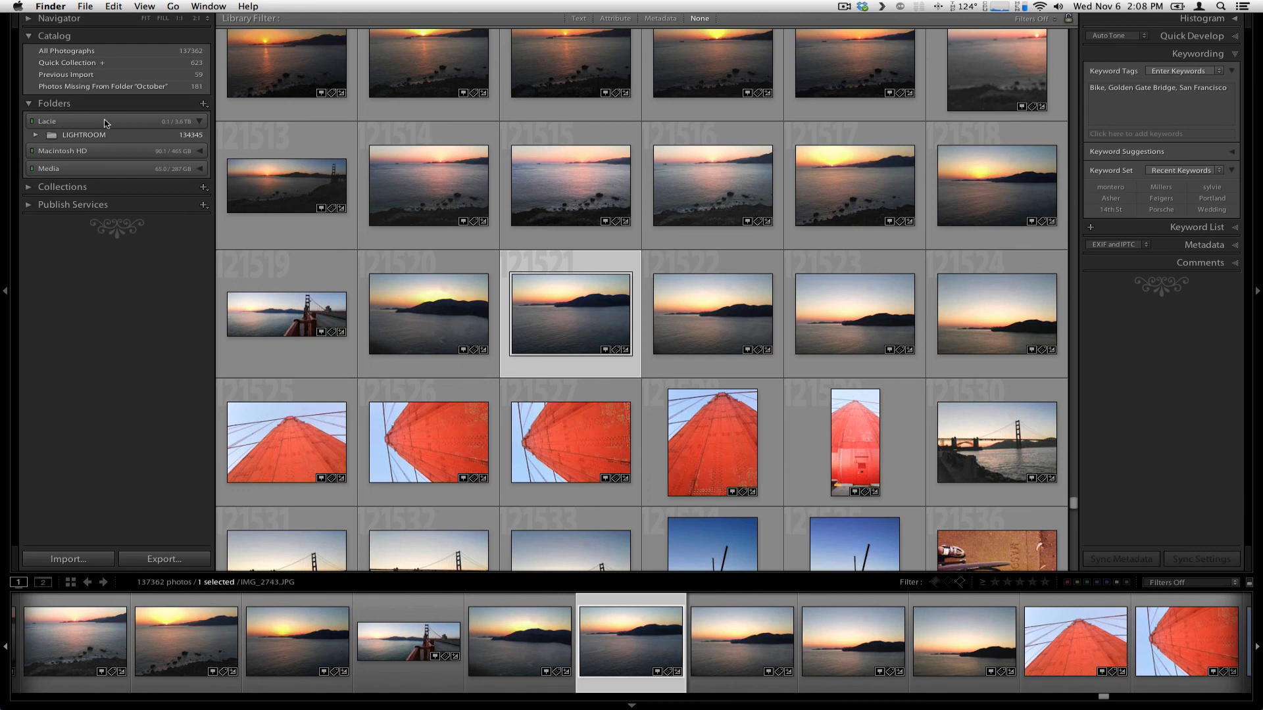
pyautogui.moveTo(199, 123)
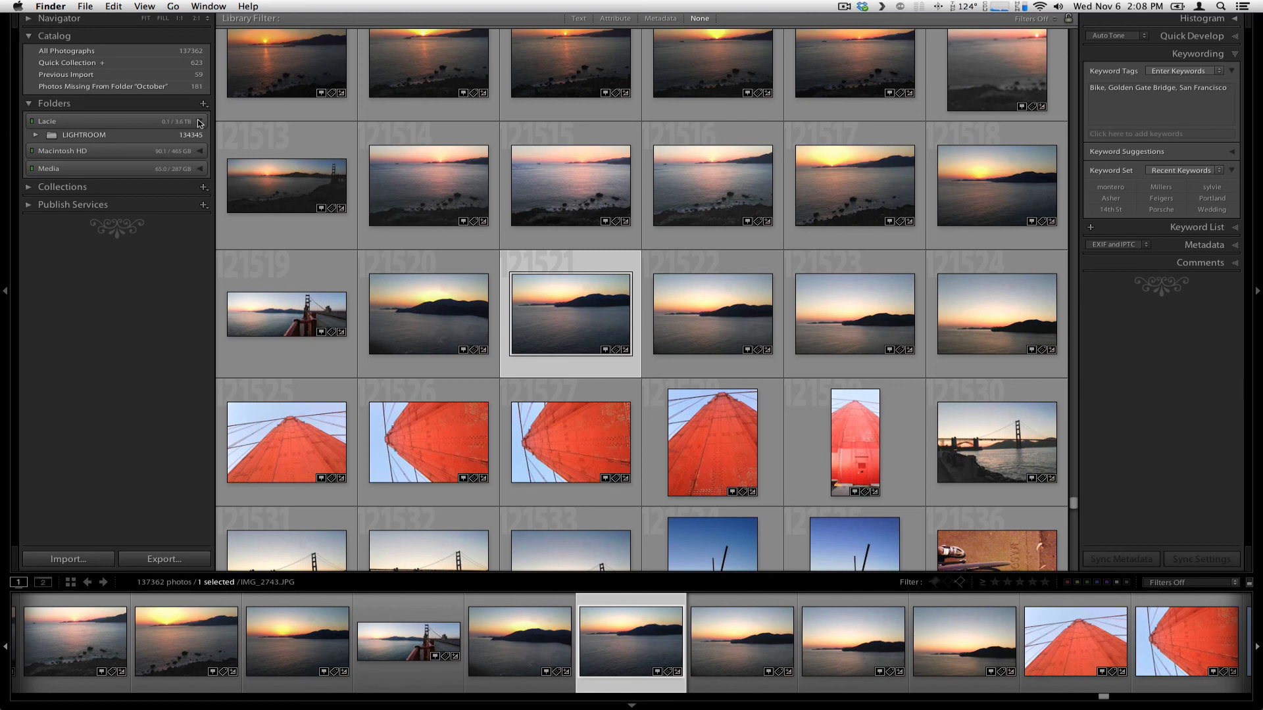